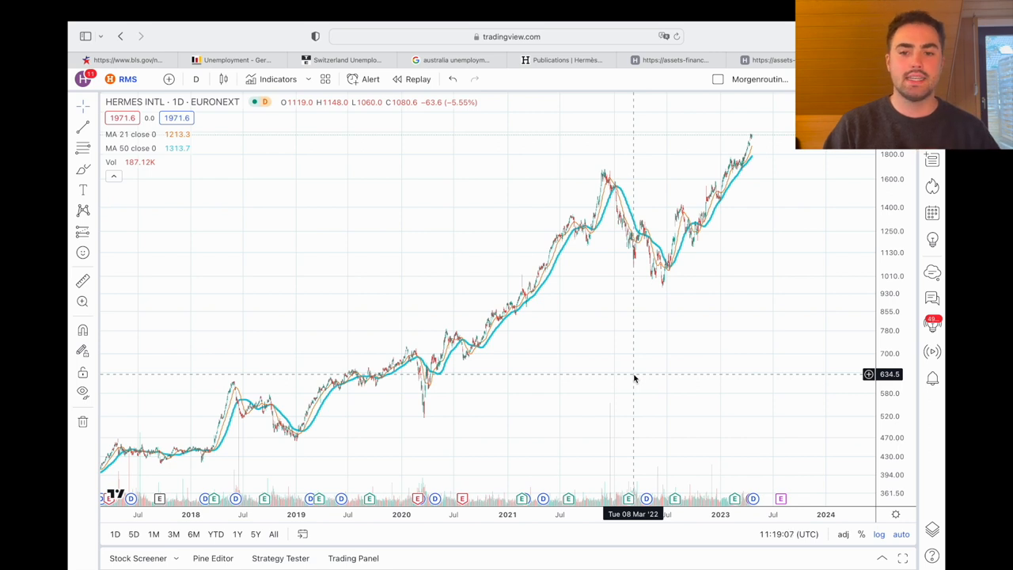
mouse_move(605, 174)
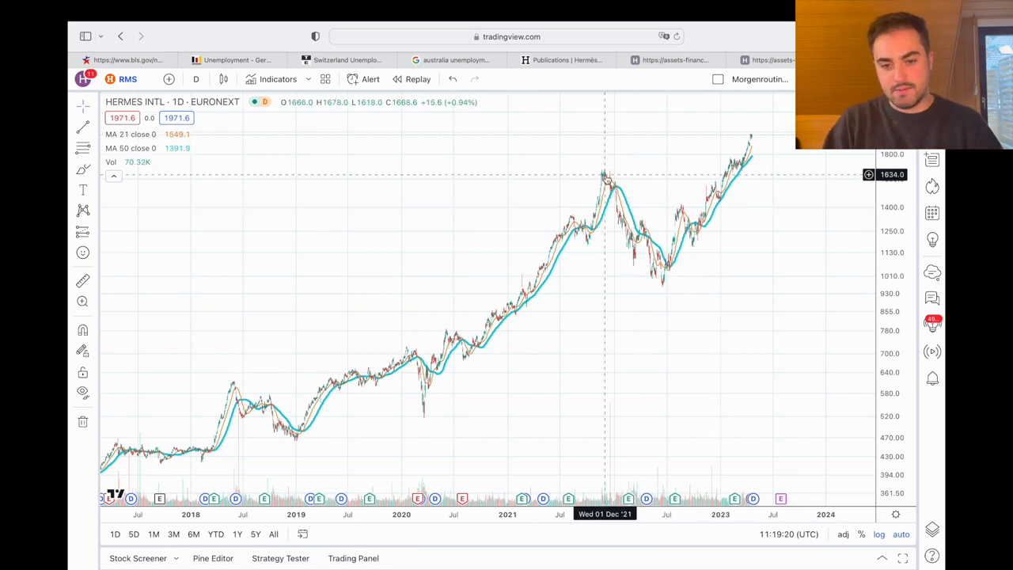
mouse_move(665, 282)
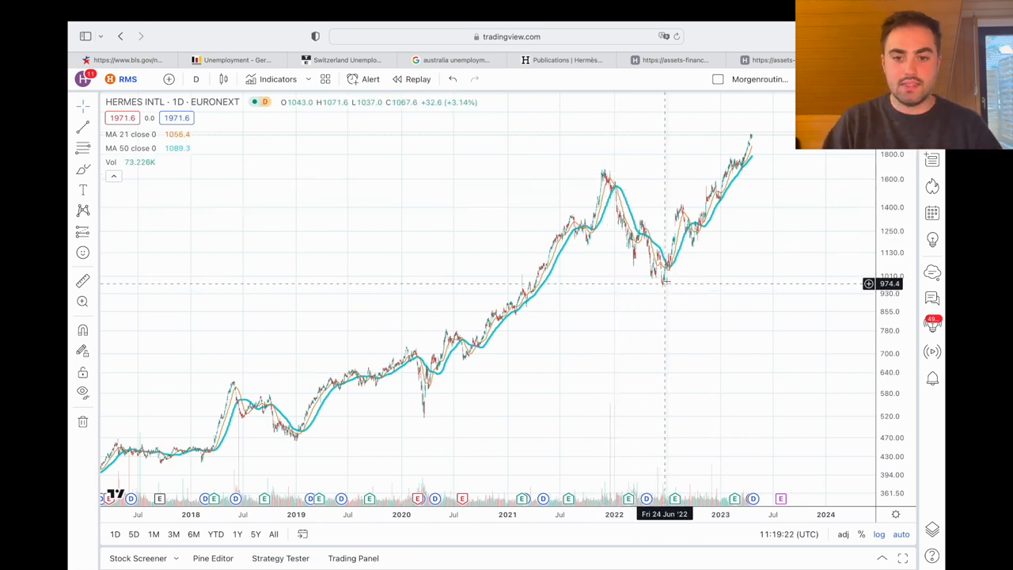
mouse_move(657, 298)
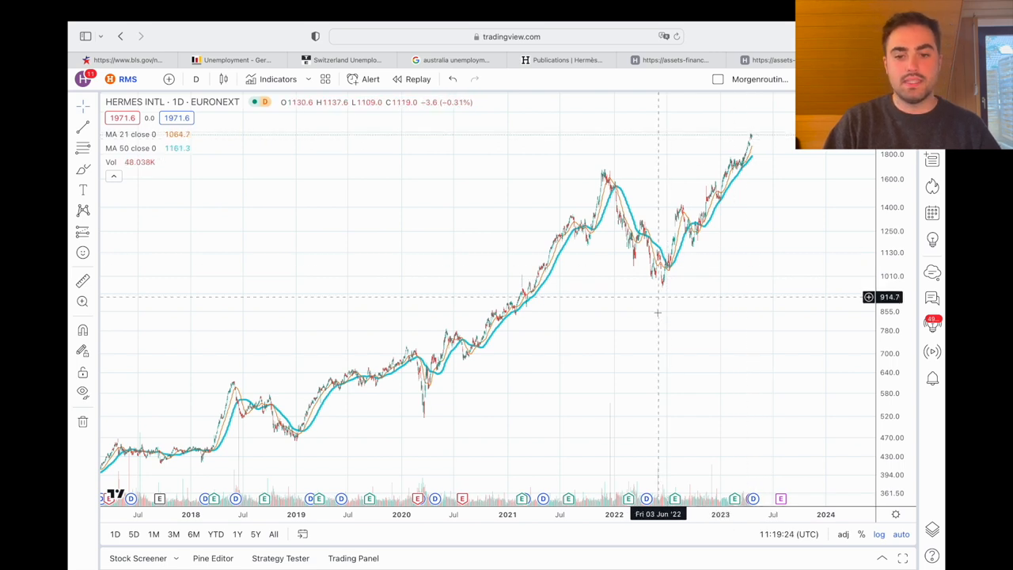
mouse_move(665, 283)
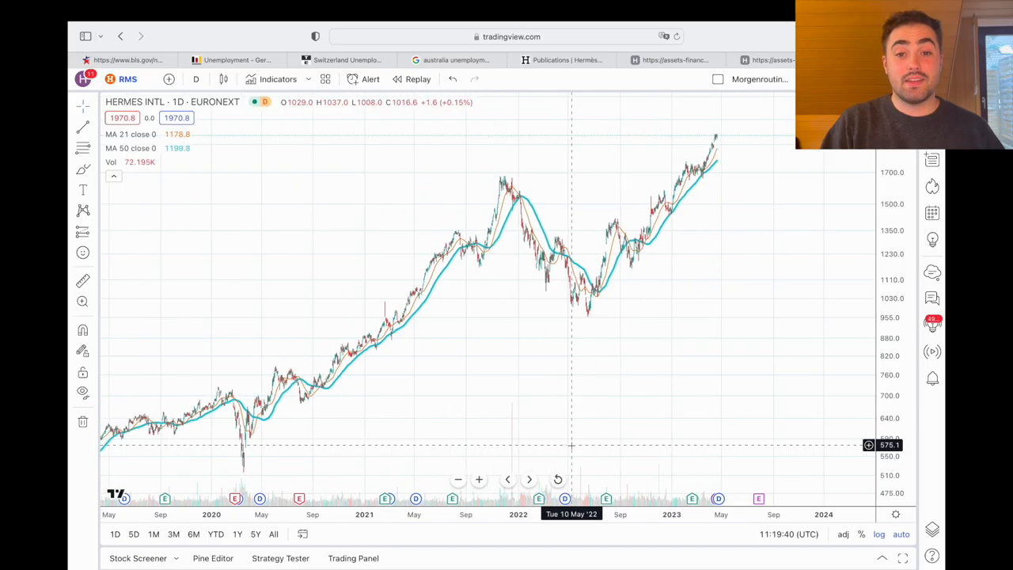
mouse_move(582, 402)
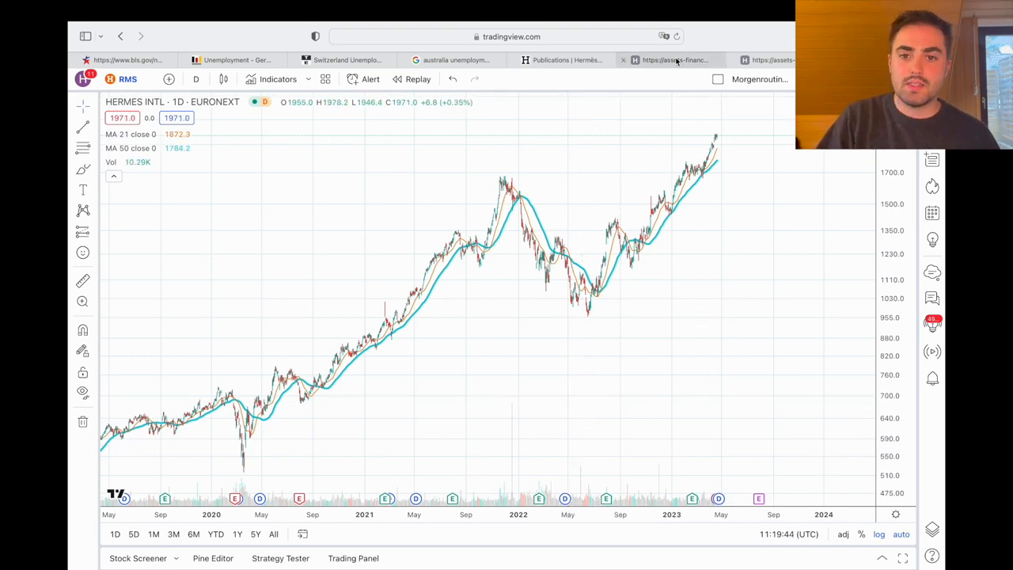
Switch to the Hermès annual report and read the key consolidated figures for 2022, 2021 and 2020 down to restated net cash.
left_click(675, 60)
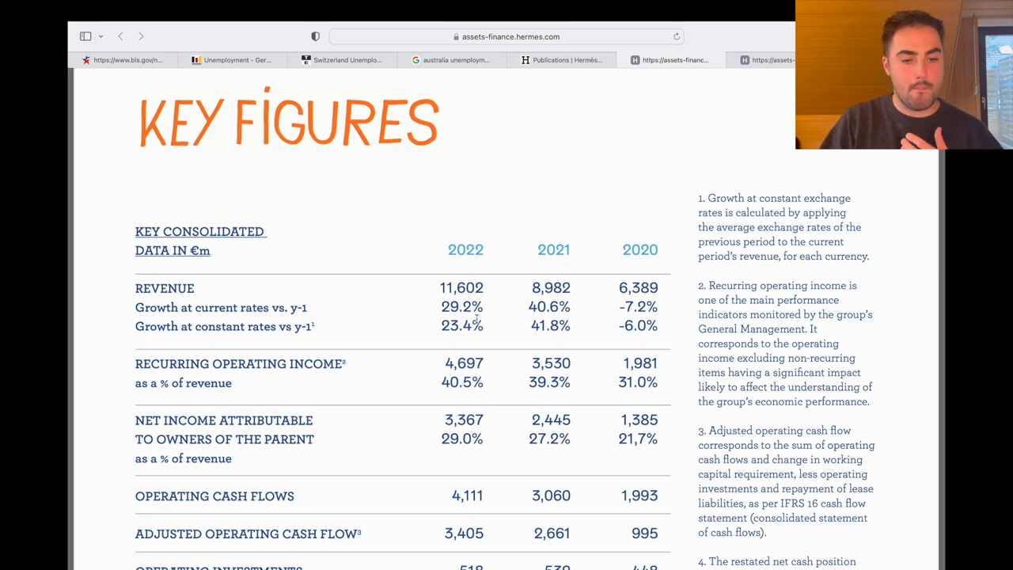
scroll("down", 3)
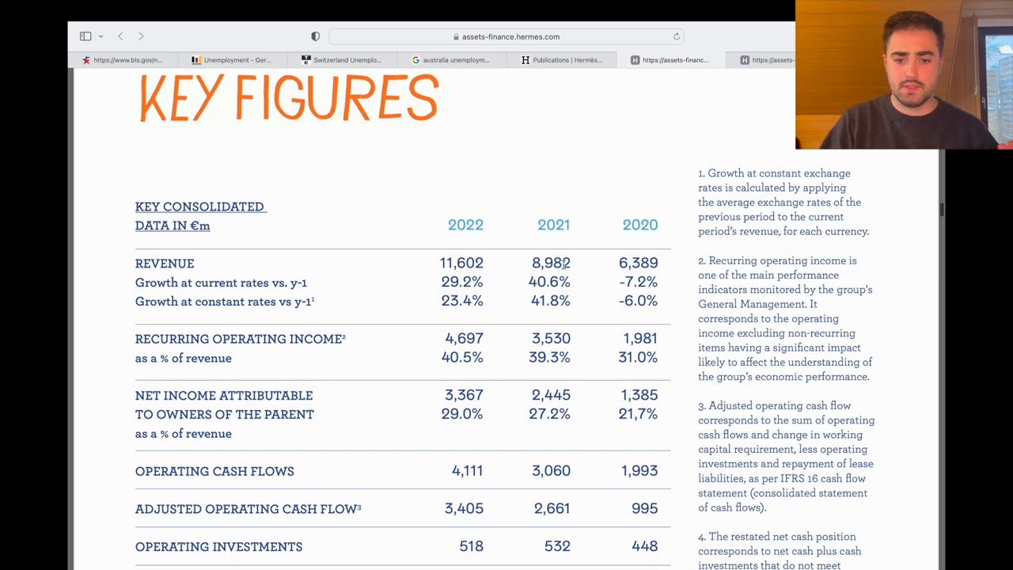
scroll("down", 3)
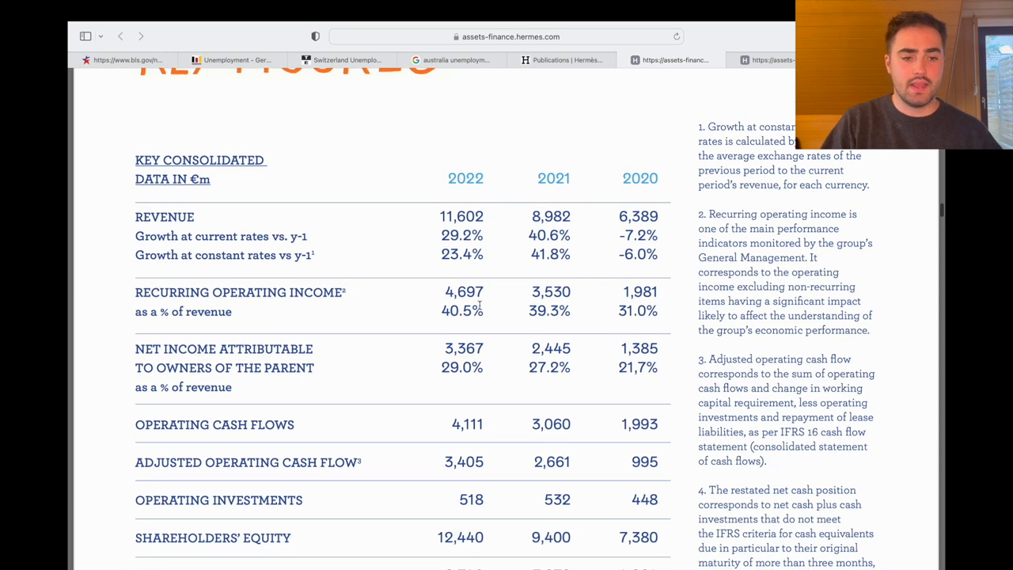
mouse_move(458, 276)
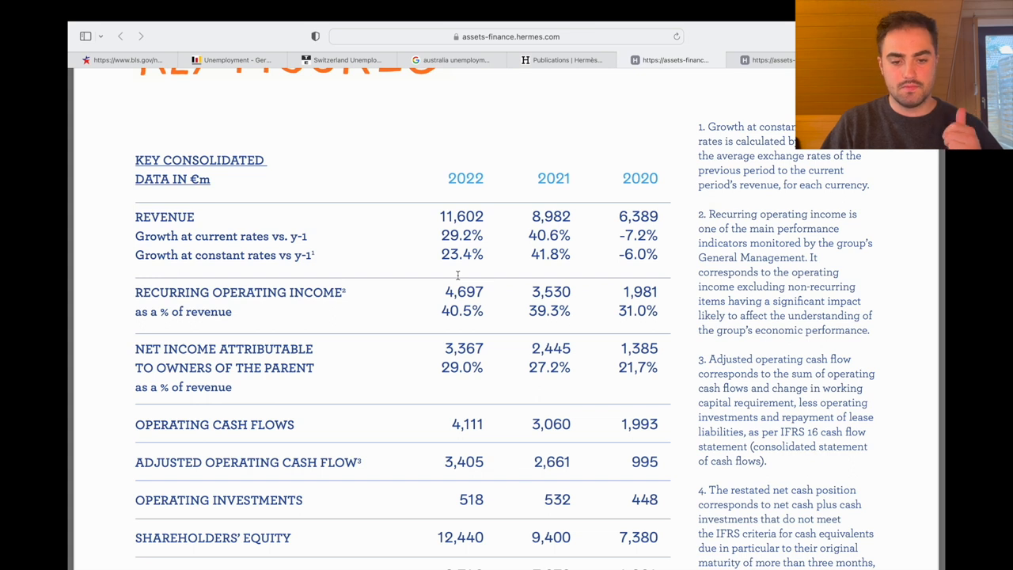
scroll("down", 3)
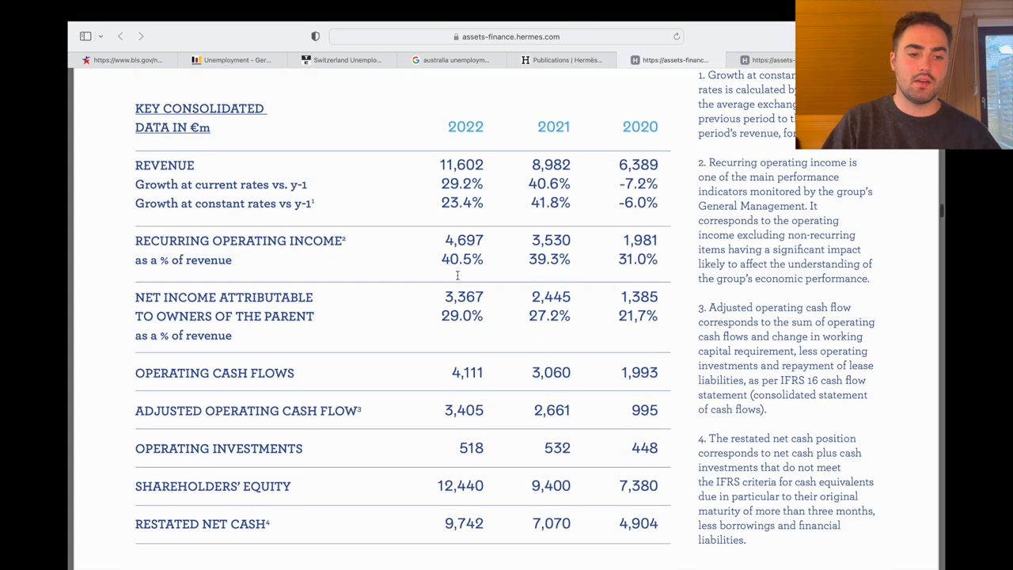
scroll("up", 3)
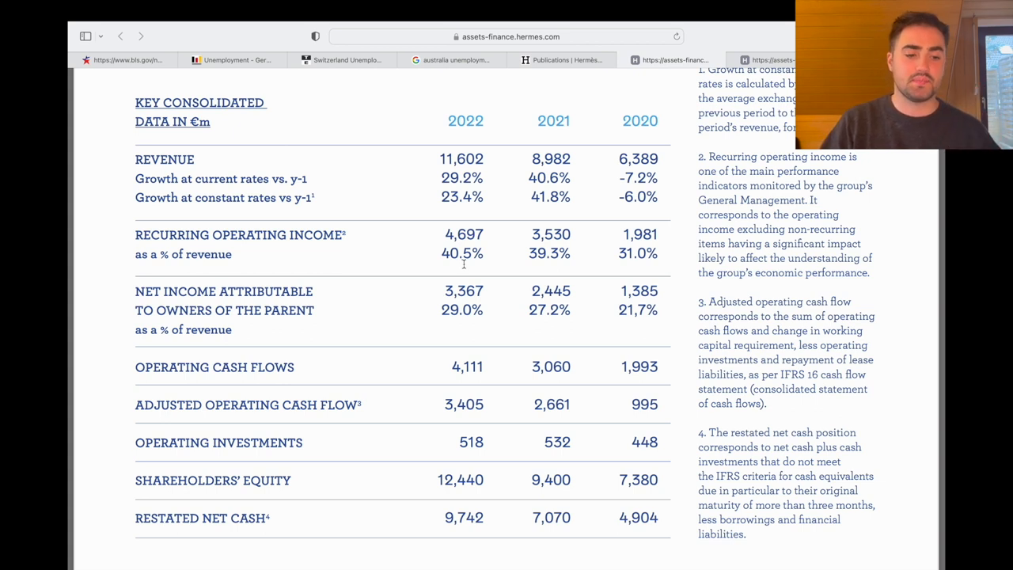
scroll("down", 3)
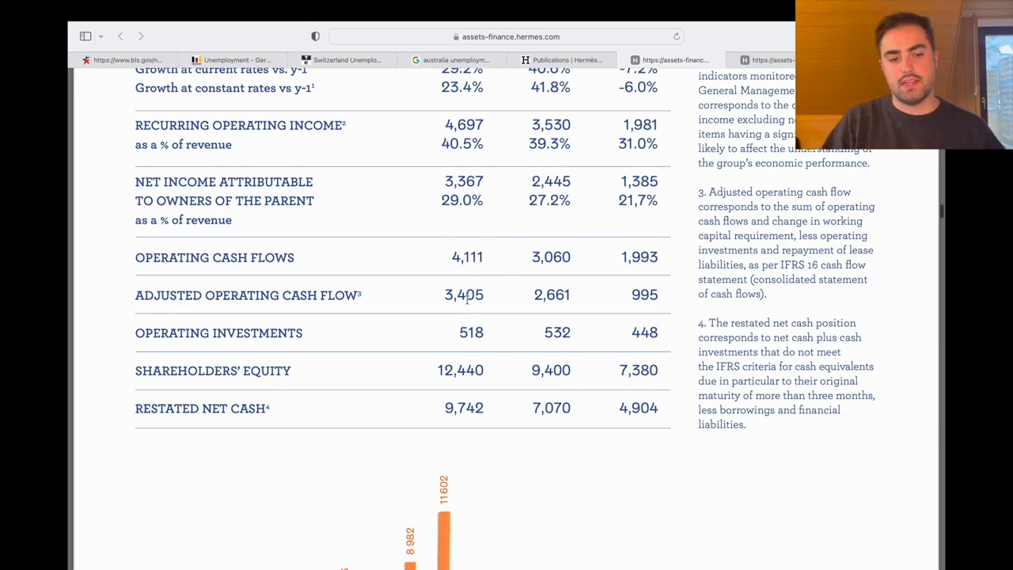
scroll("down", 3)
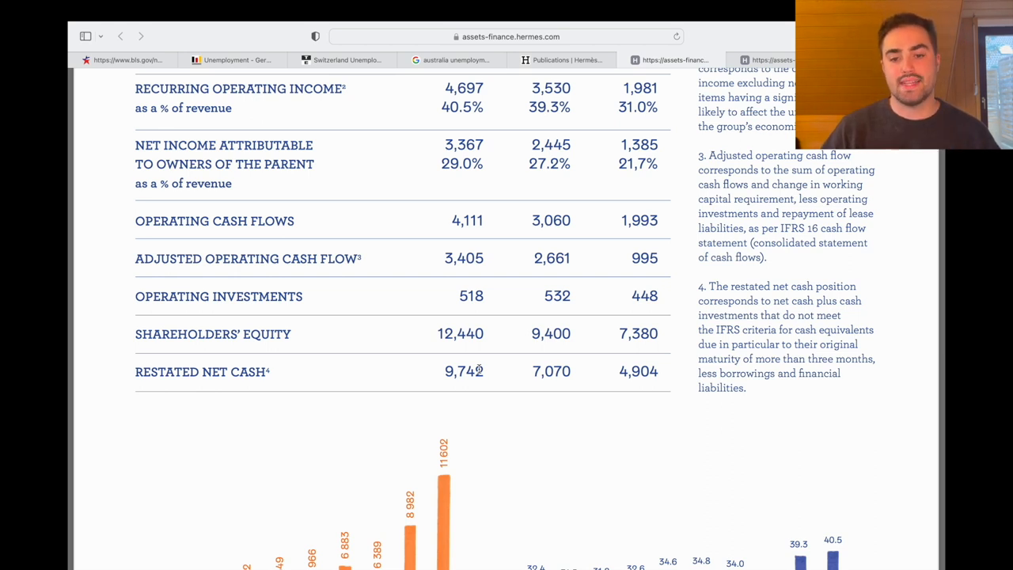
Scroll to the consolidated revenue and recurring operating income percentage bar charts for 2013–2022.
scroll("down", 3)
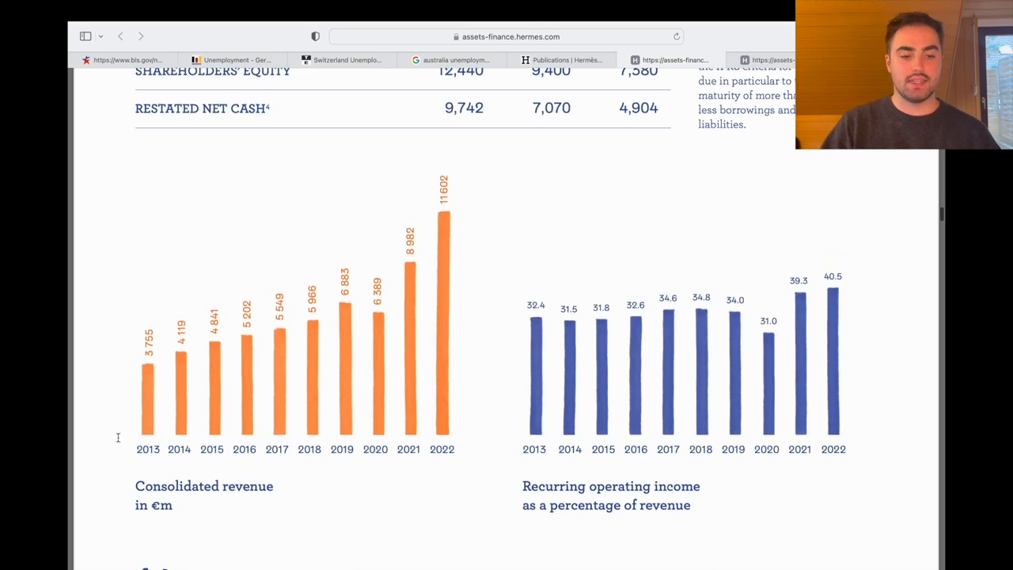
mouse_move(412, 283)
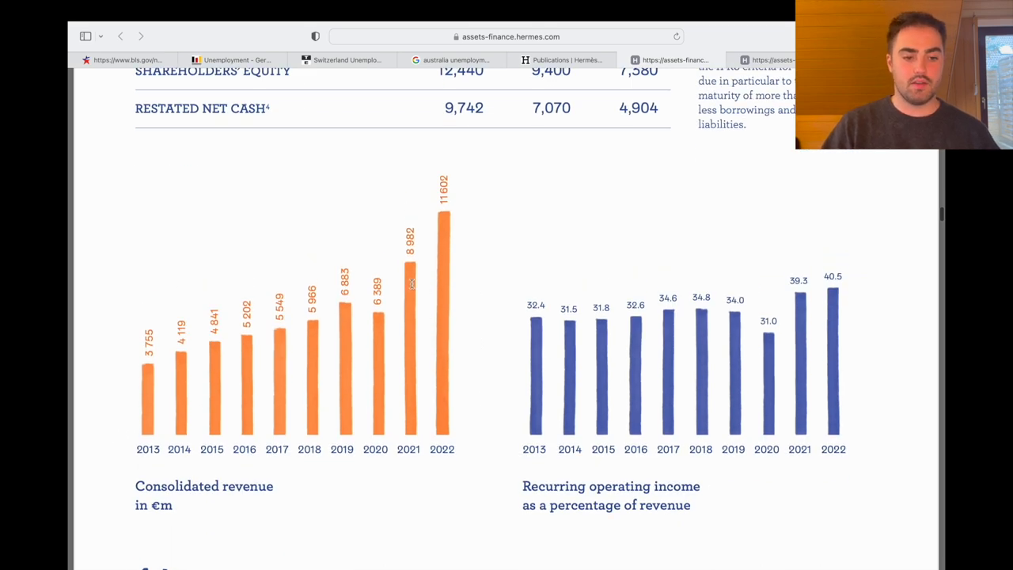
mouse_move(526, 288)
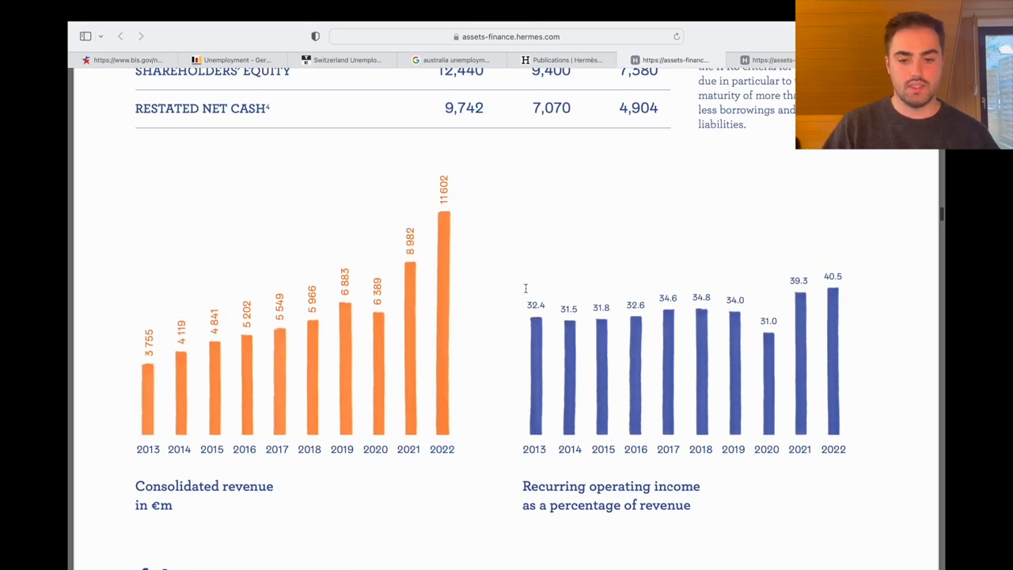
mouse_move(604, 402)
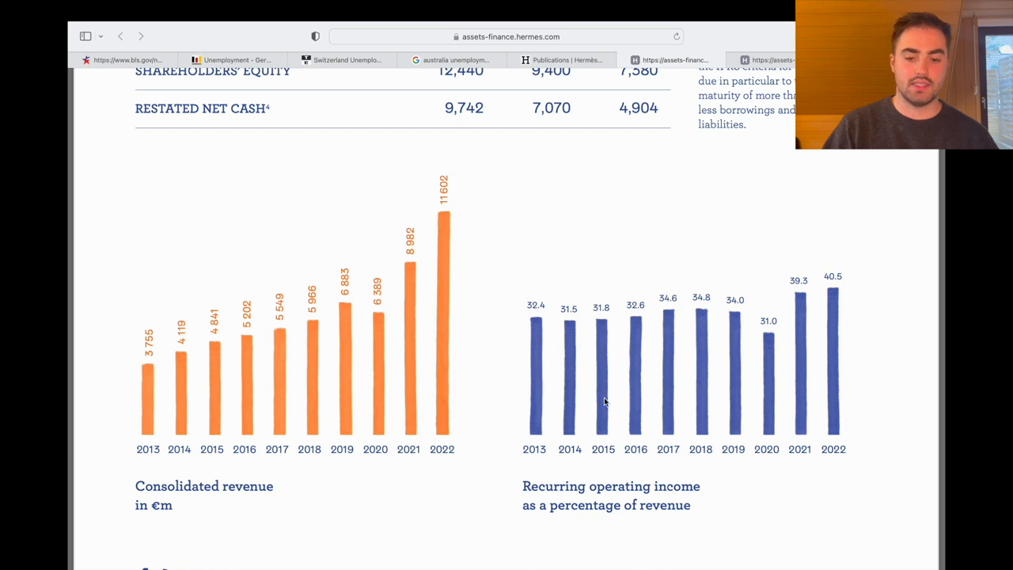
mouse_move(738, 409)
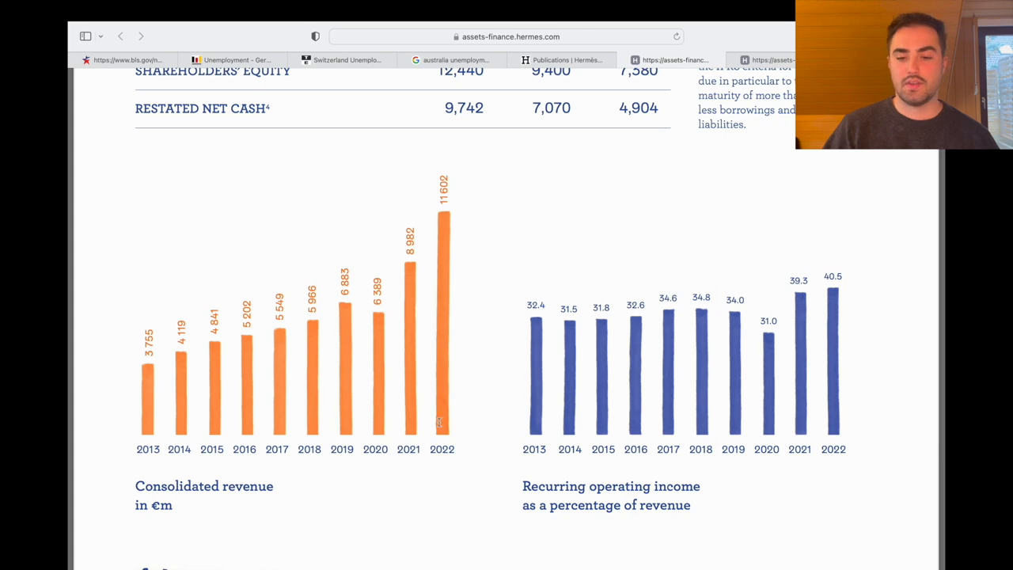
Scroll past page 14 through the revenue-by-métier table and pie chart for 2022 versus 2021 to revenue by region.
scroll("down", 3)
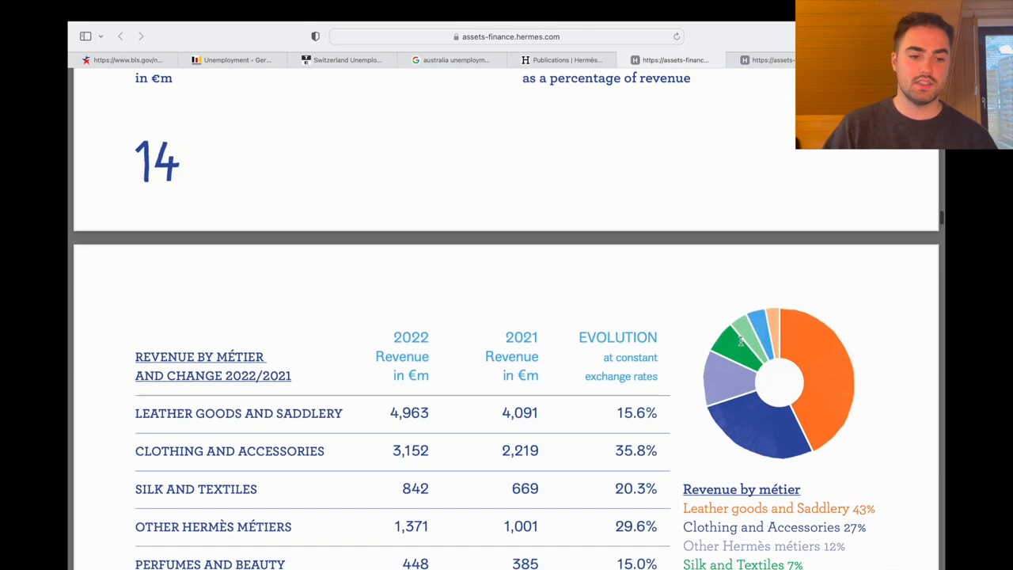
scroll("down", 3)
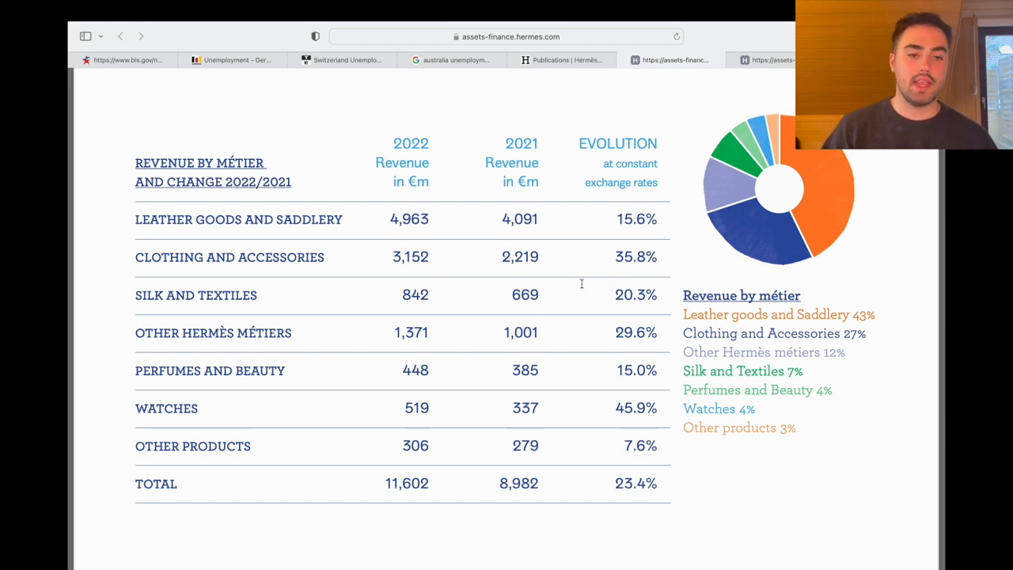
mouse_move(494, 317)
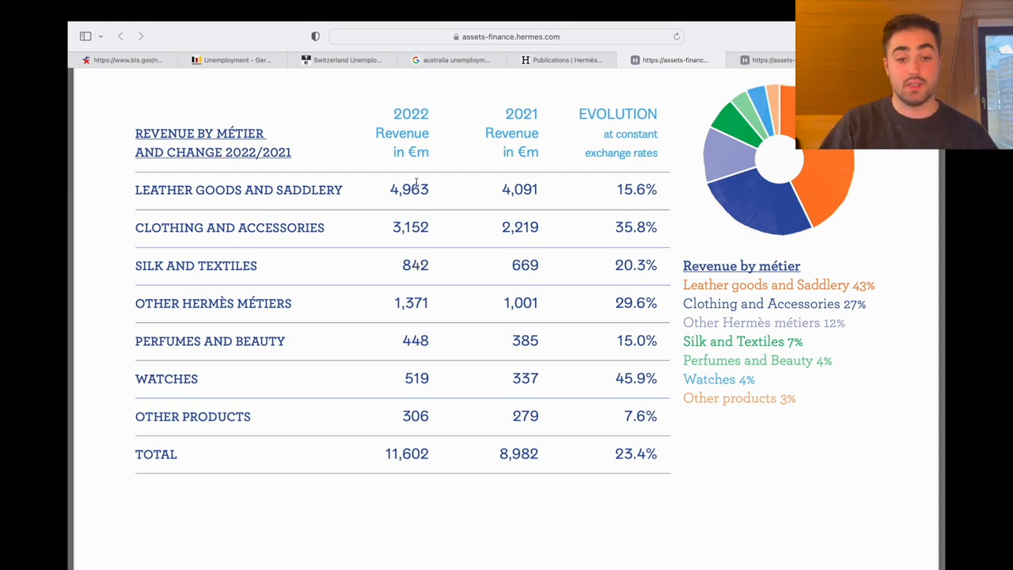
scroll("down", 3)
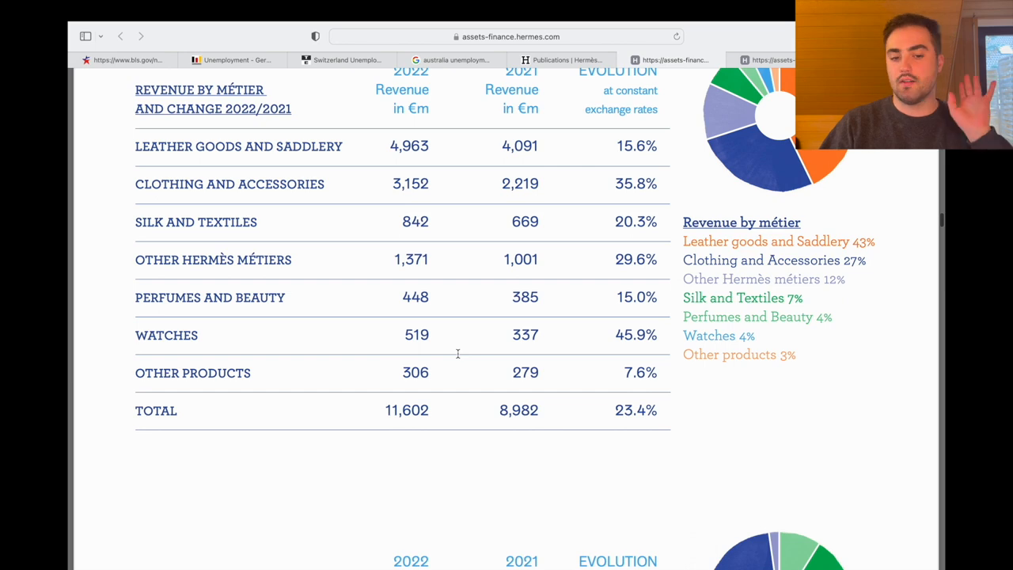
scroll("down", 3)
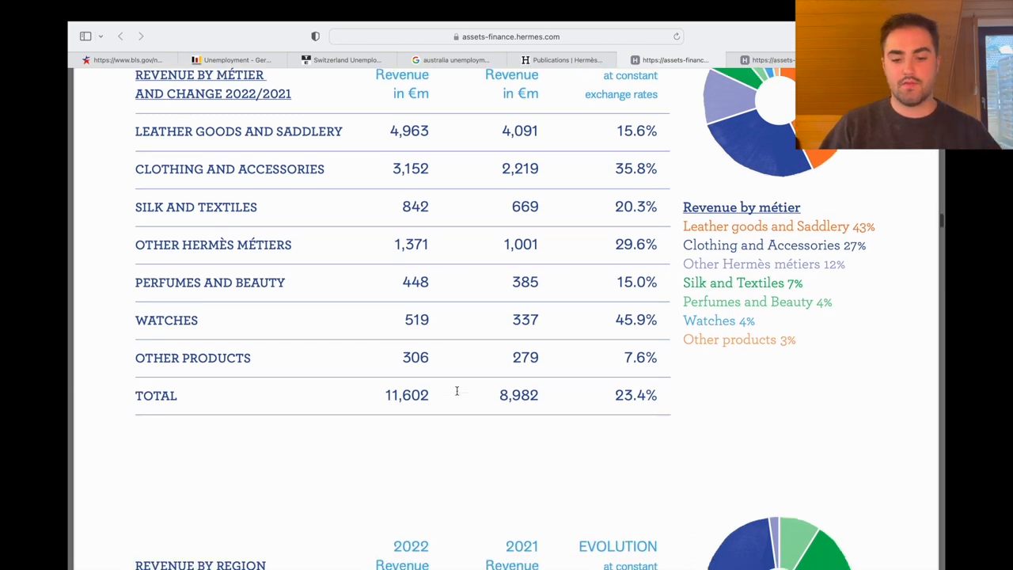
scroll("down", 3)
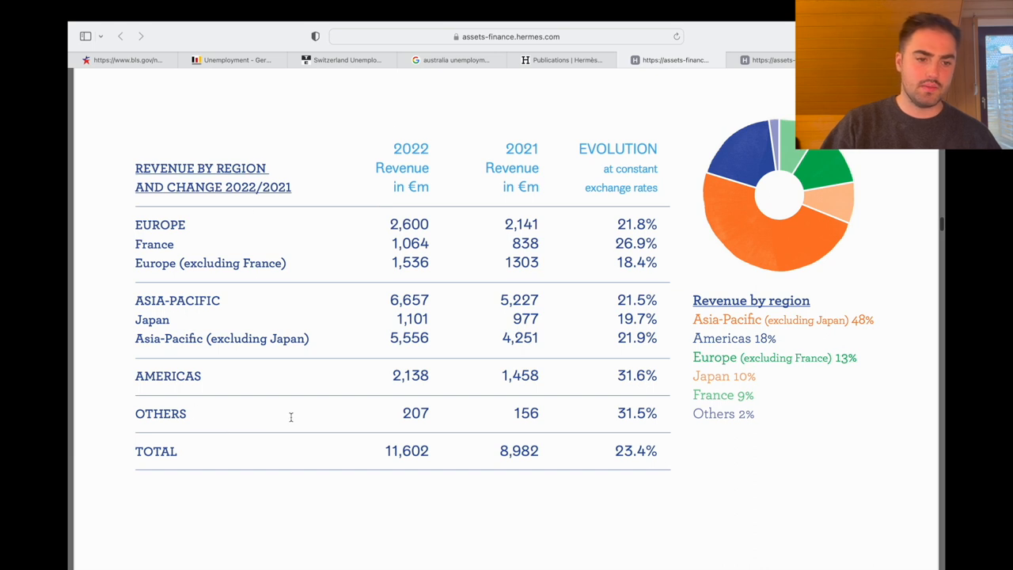
mouse_move(440, 333)
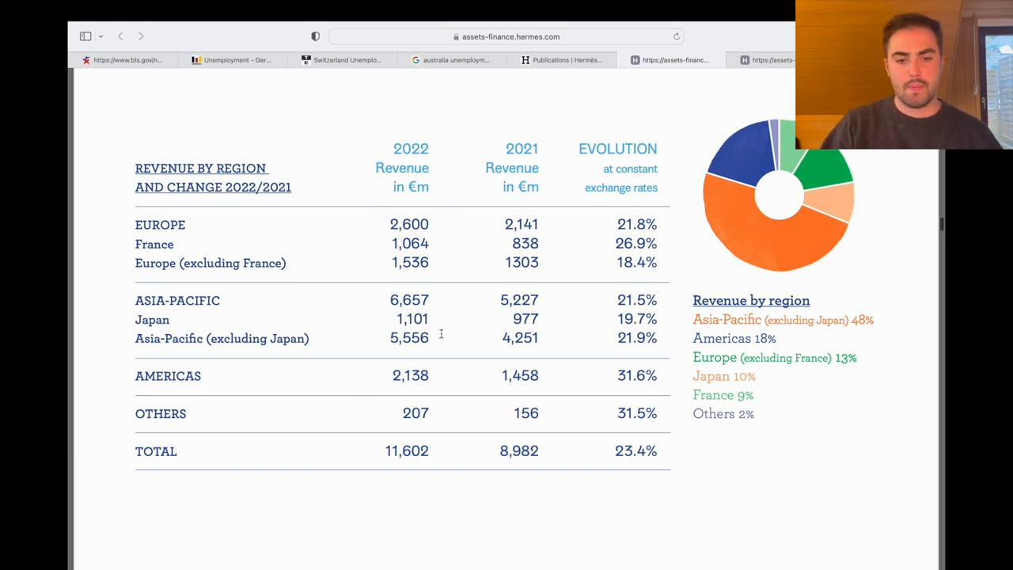
double_click(409, 337)
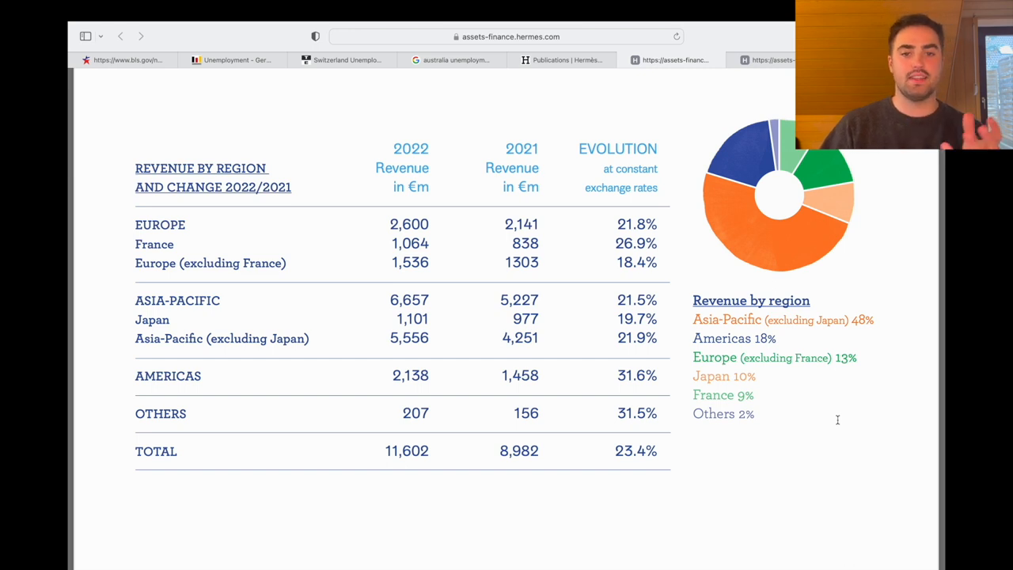
scroll("up", 3)
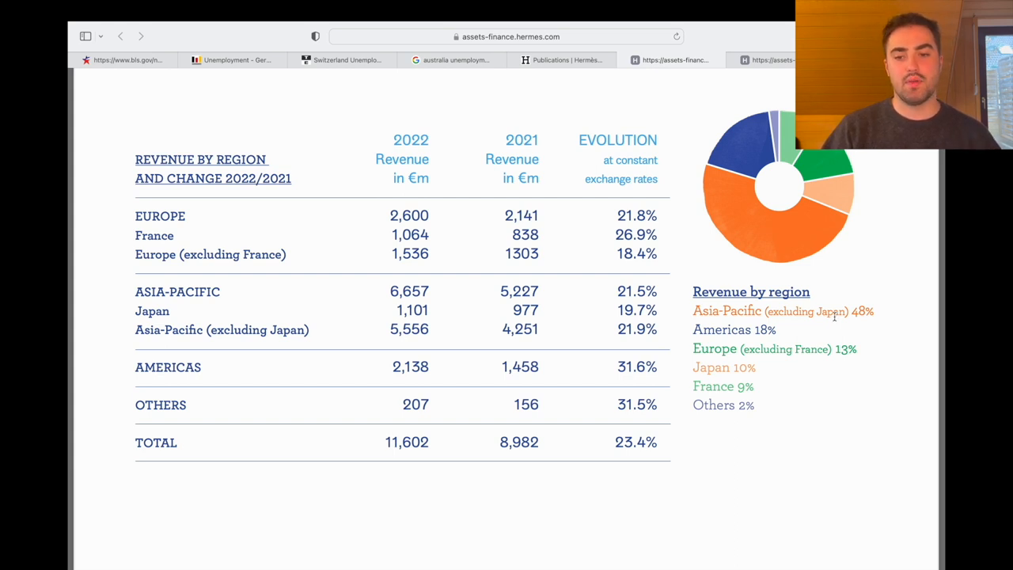
mouse_move(764, 209)
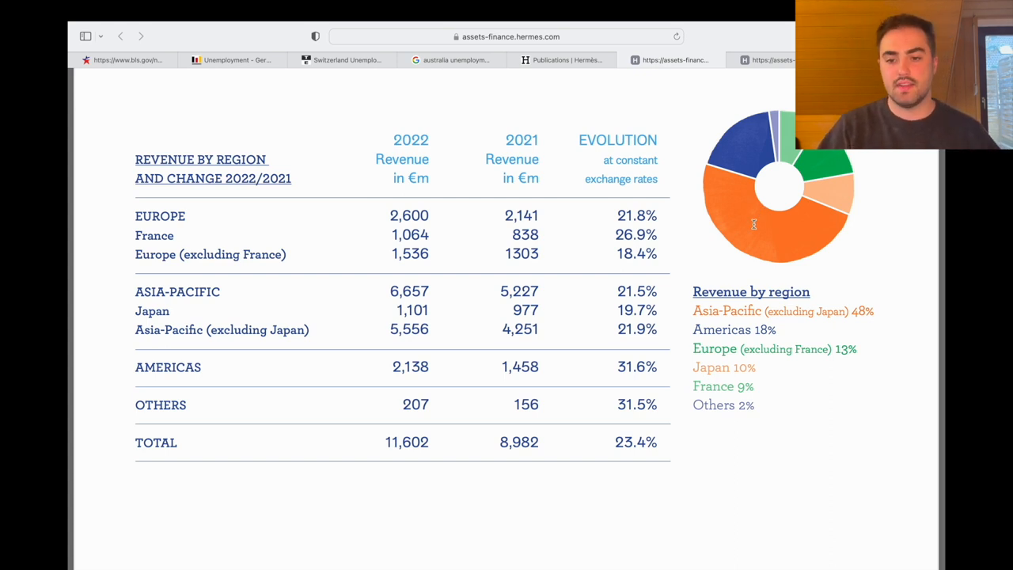
Scroll to the group workforce evolution chart for 2013–2022, France versus rest of world.
scroll("down", 3)
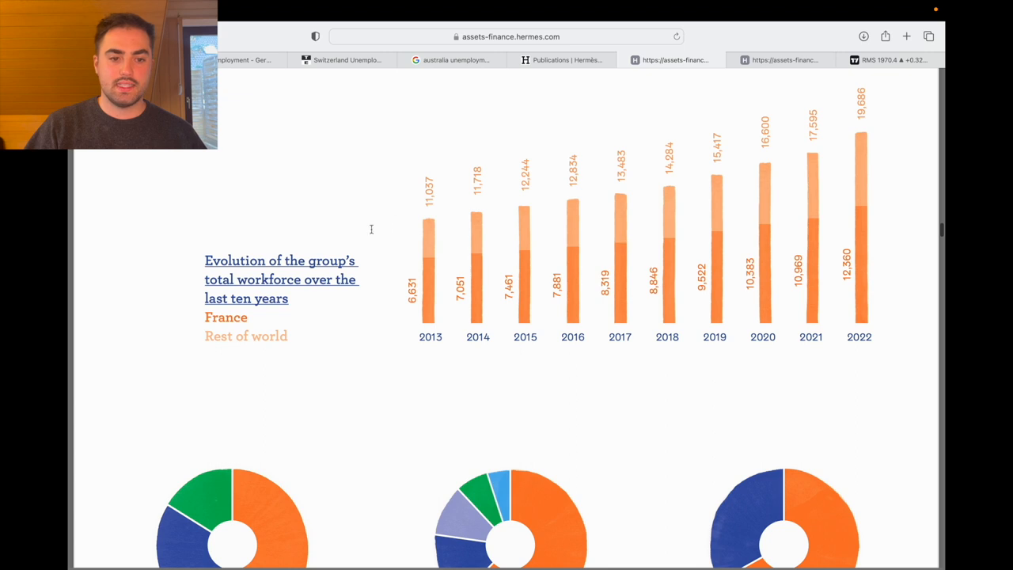
mouse_move(611, 244)
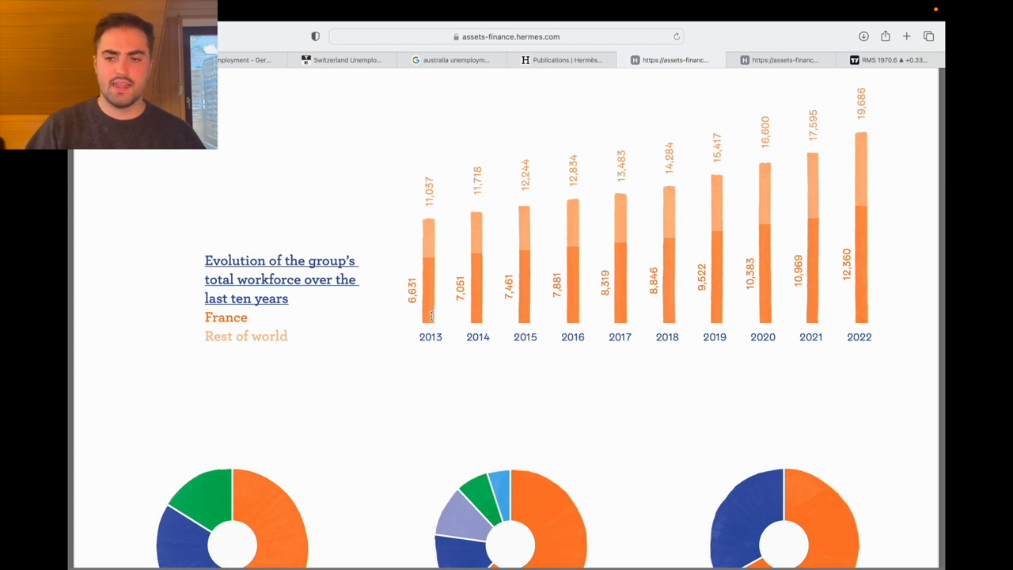
mouse_move(383, 314)
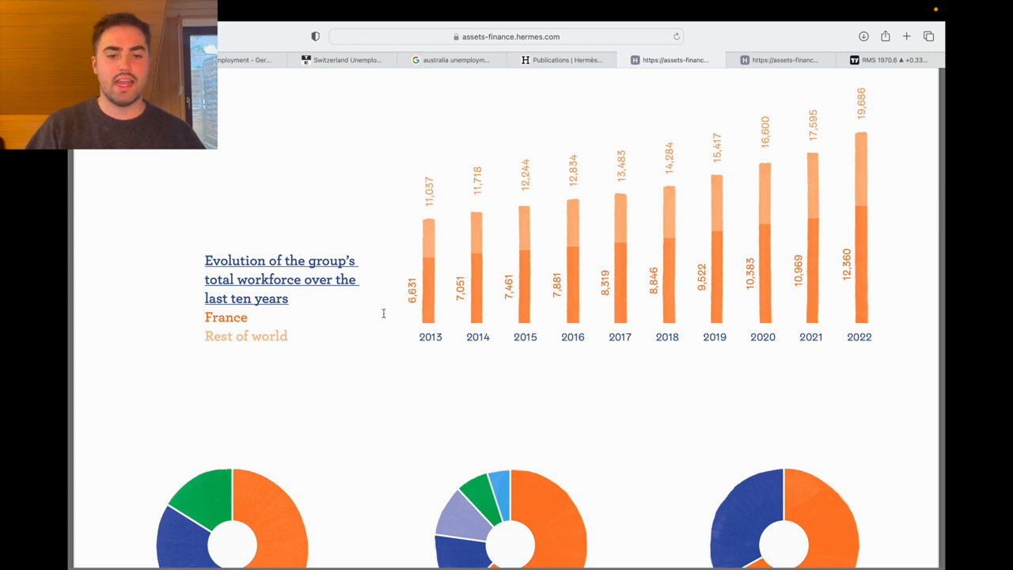
mouse_move(878, 237)
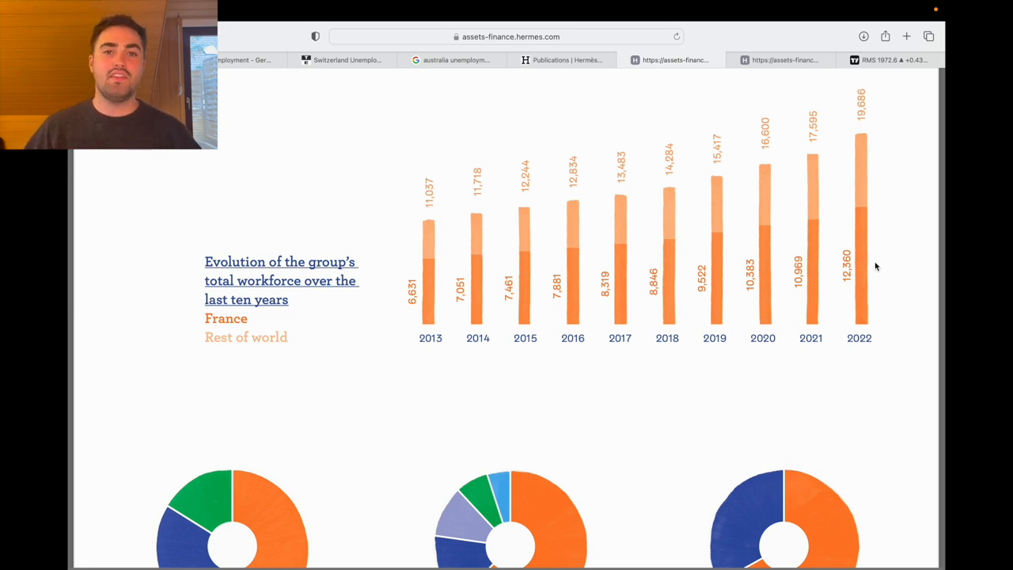
Scroll to the page 16 workforce pie charts by sector, by region and female-male ratio.
scroll("down", 3)
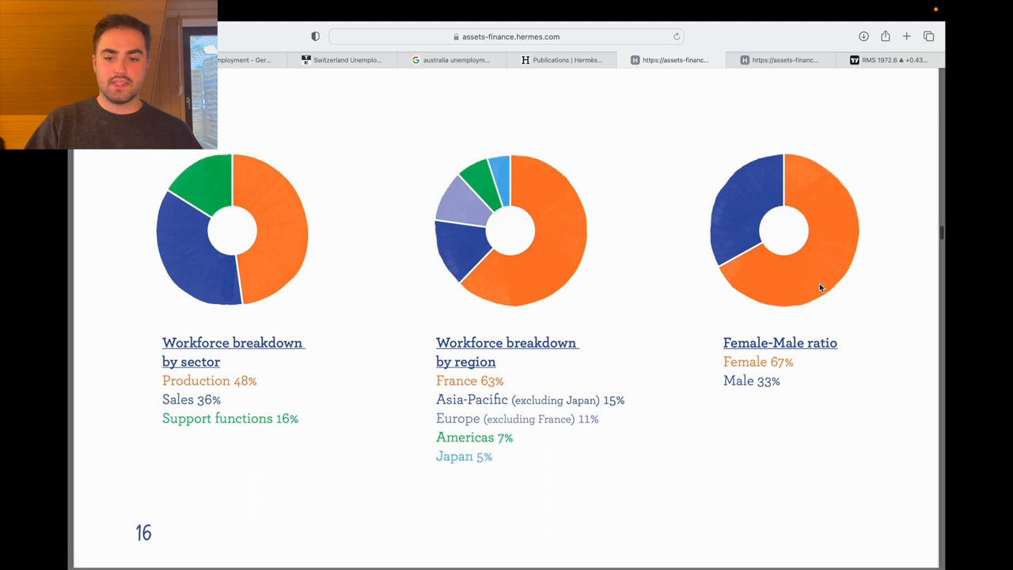
mouse_move(820, 288)
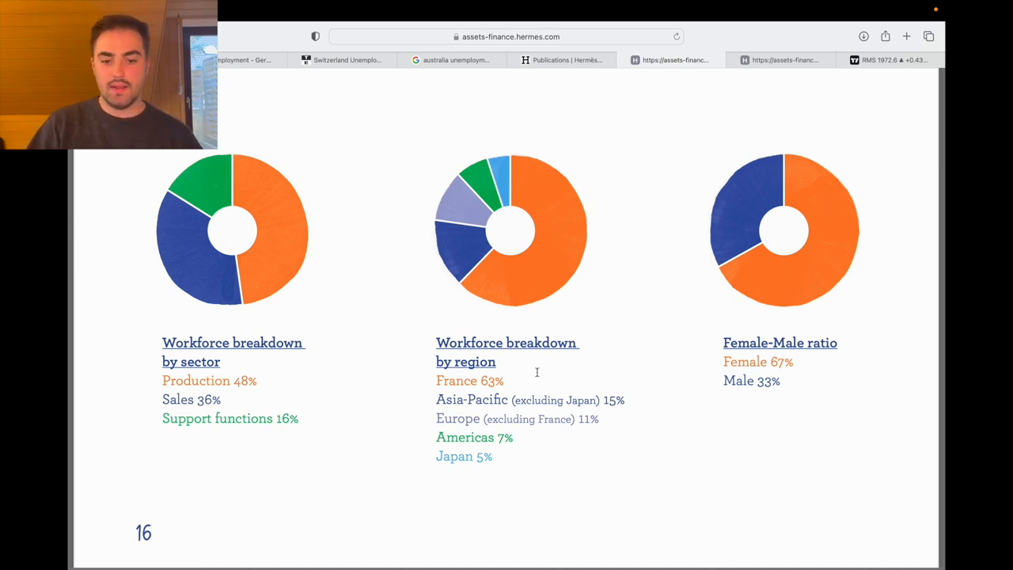
mouse_move(572, 340)
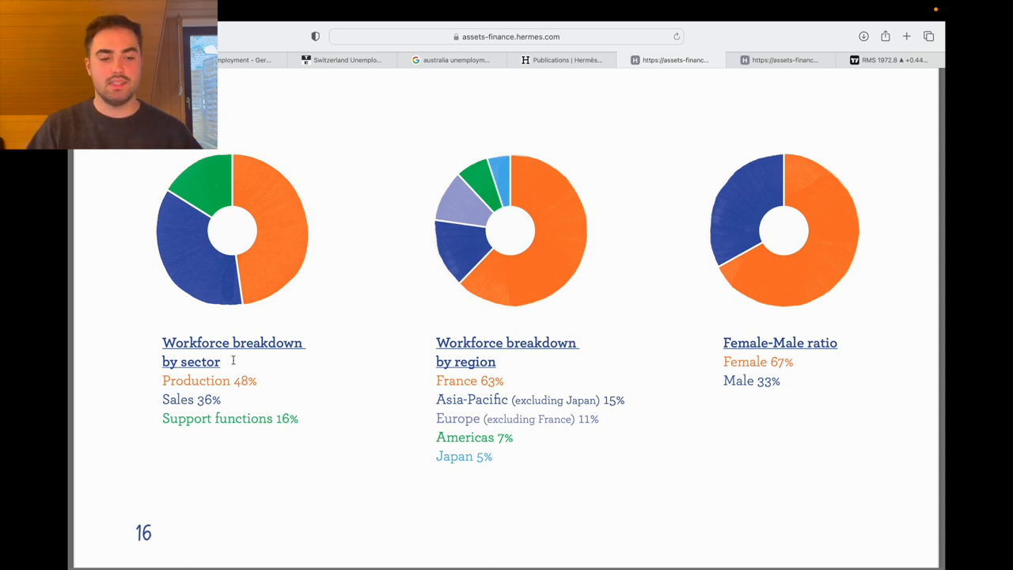
mouse_move(358, 371)
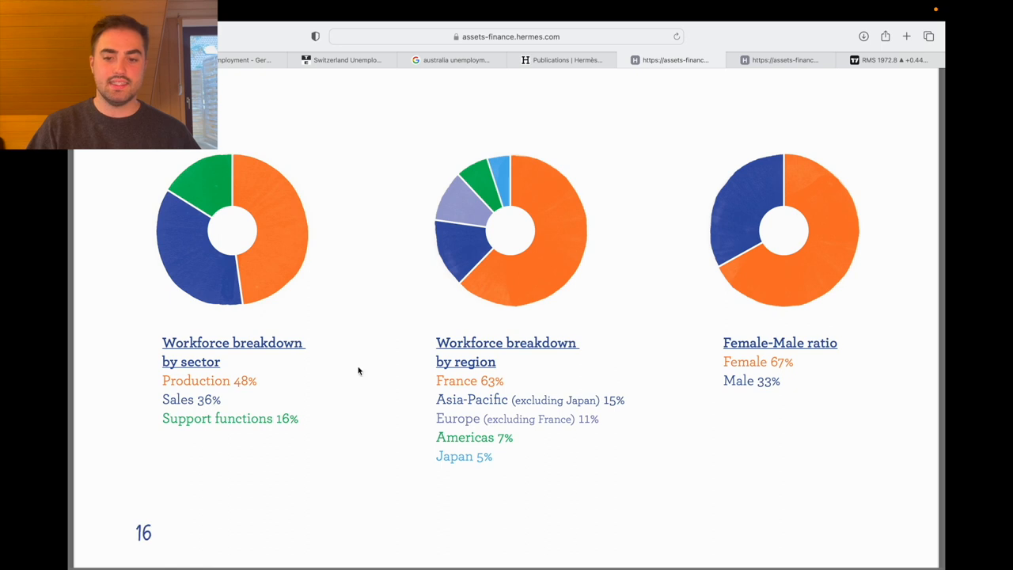
mouse_move(779, 278)
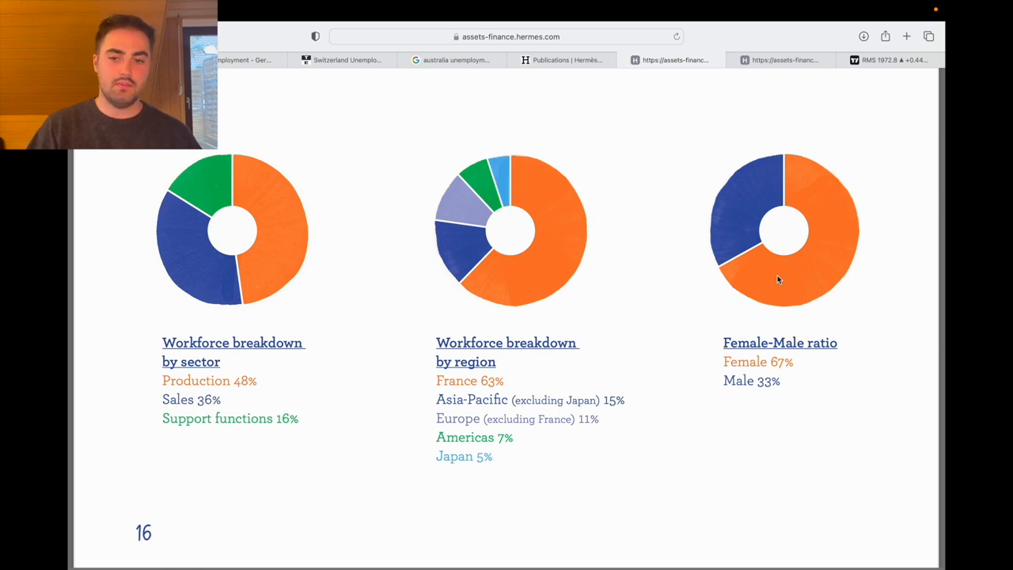
mouse_move(792, 199)
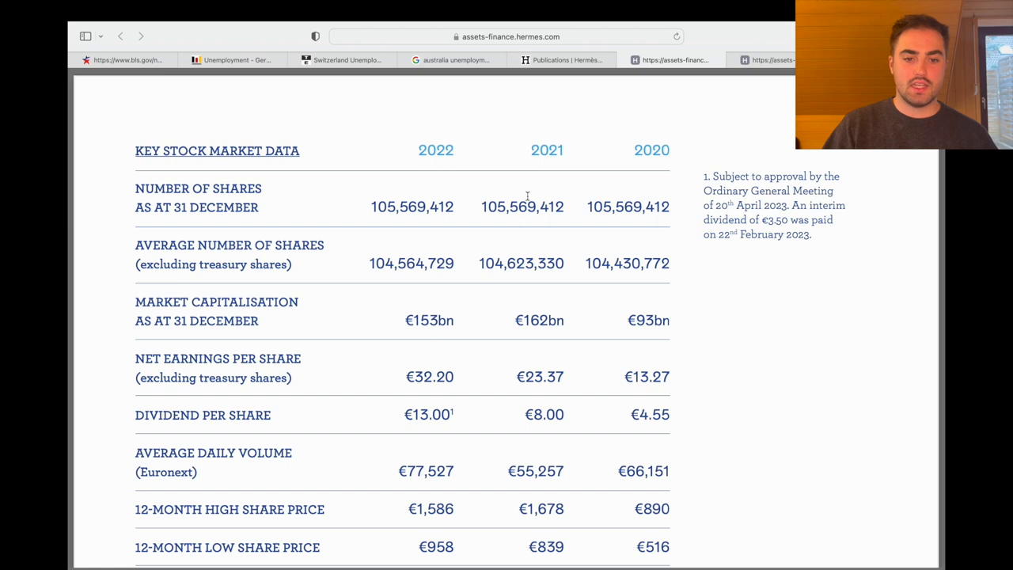
mouse_move(565, 235)
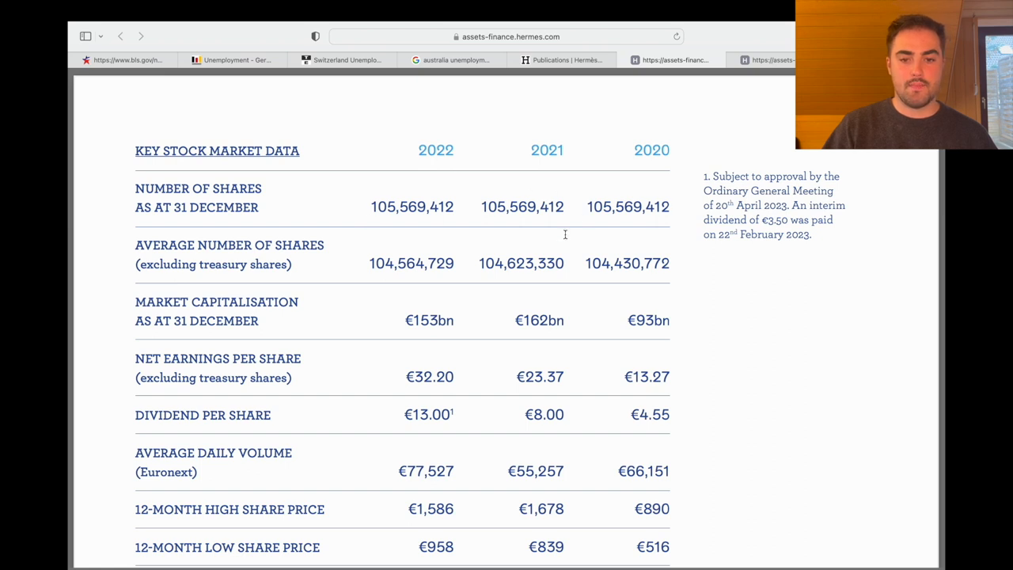
Scroll through the key stock market data table for 2022–2020 down to the share price at 31 December.
scroll("down", 3)
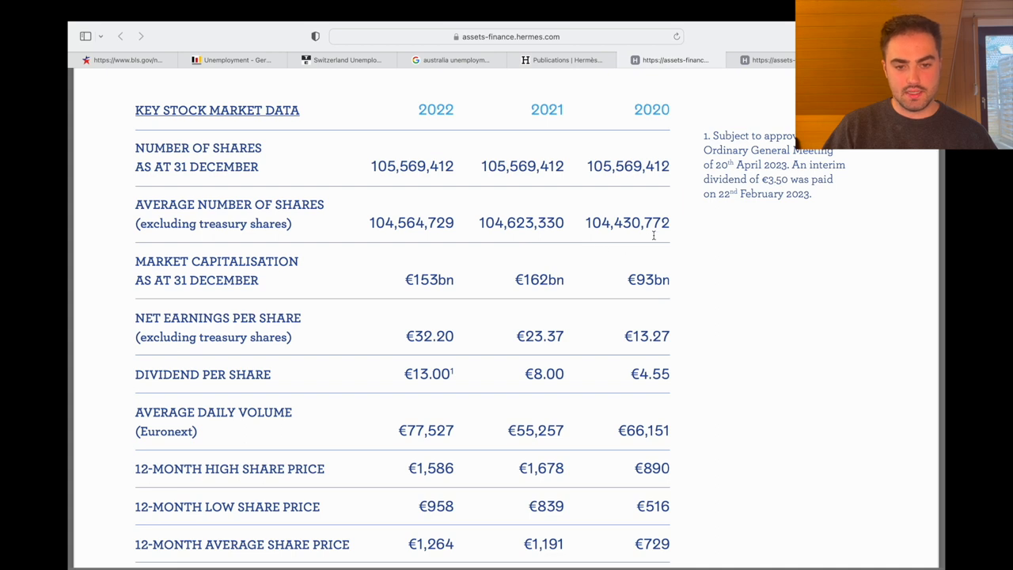
mouse_move(597, 250)
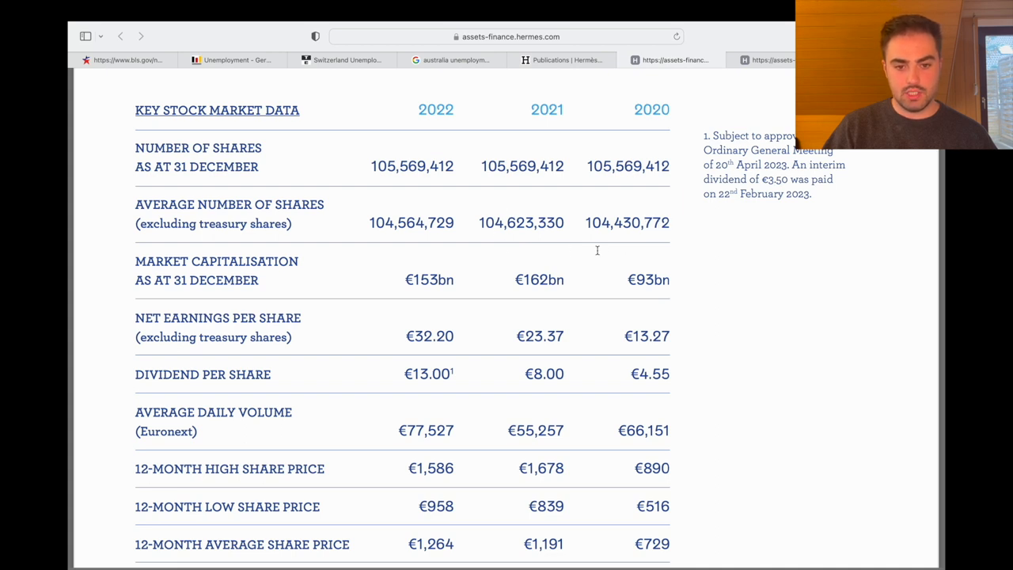
mouse_move(529, 218)
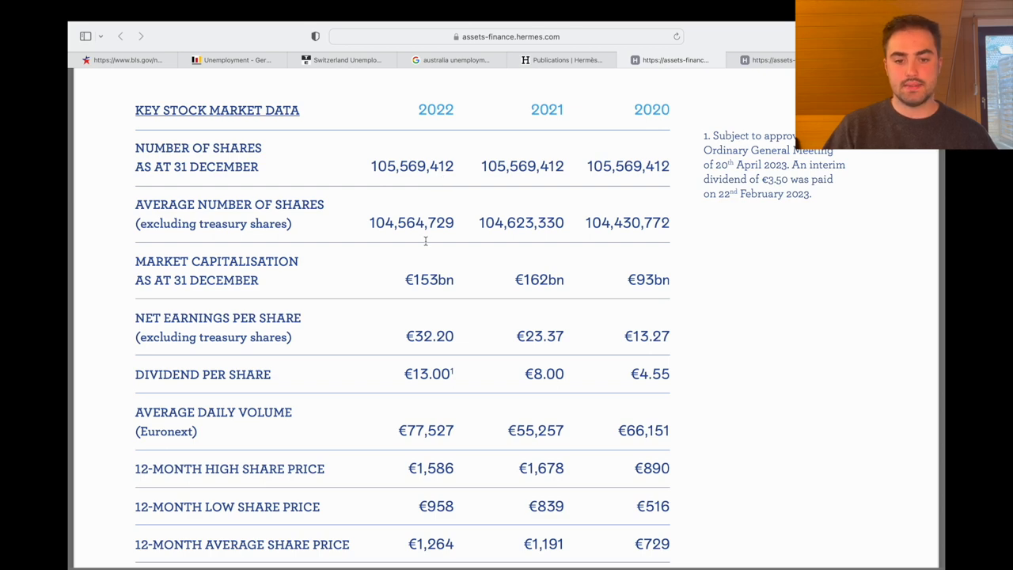
scroll("down", 3)
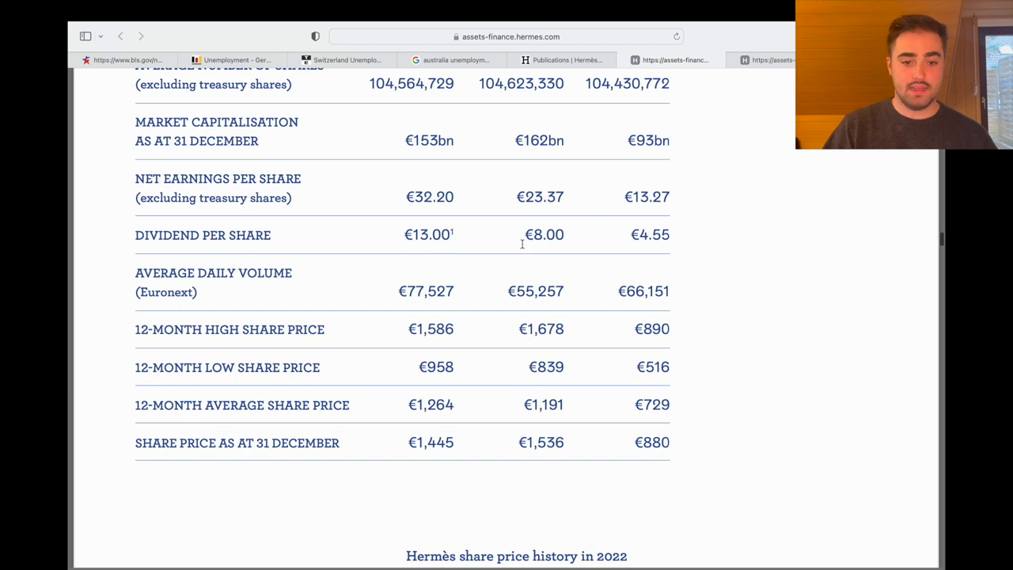
mouse_move(608, 241)
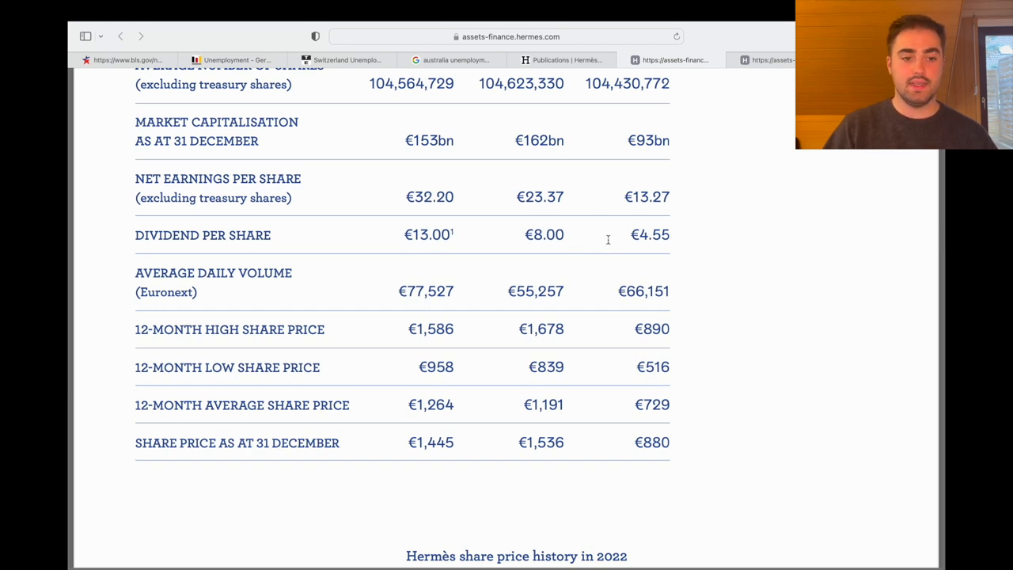
Scroll to the Hermès 2022 share price history chart and the shareholding structure at 31 December 2022.
scroll("down", 3)
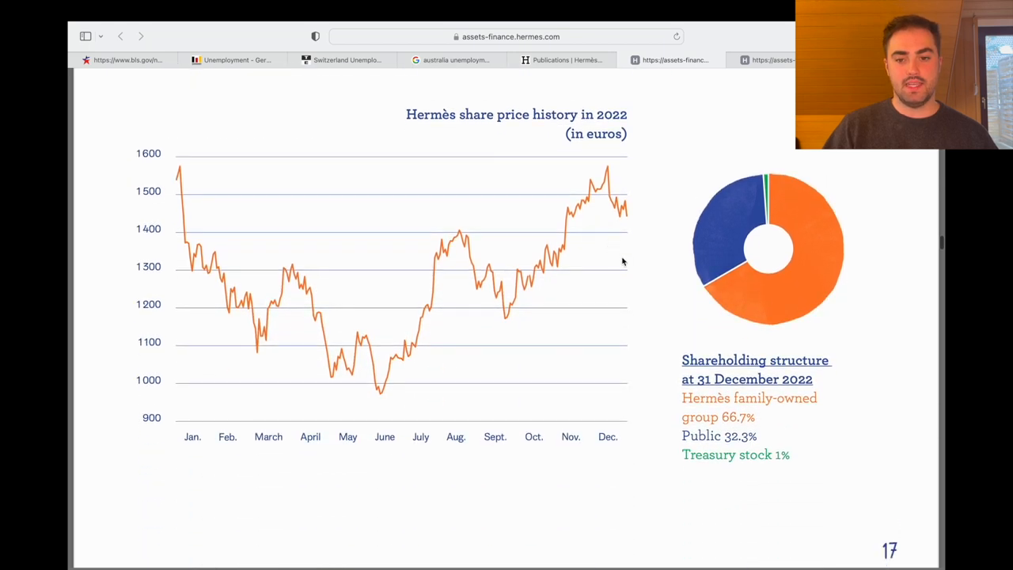
mouse_move(846, 418)
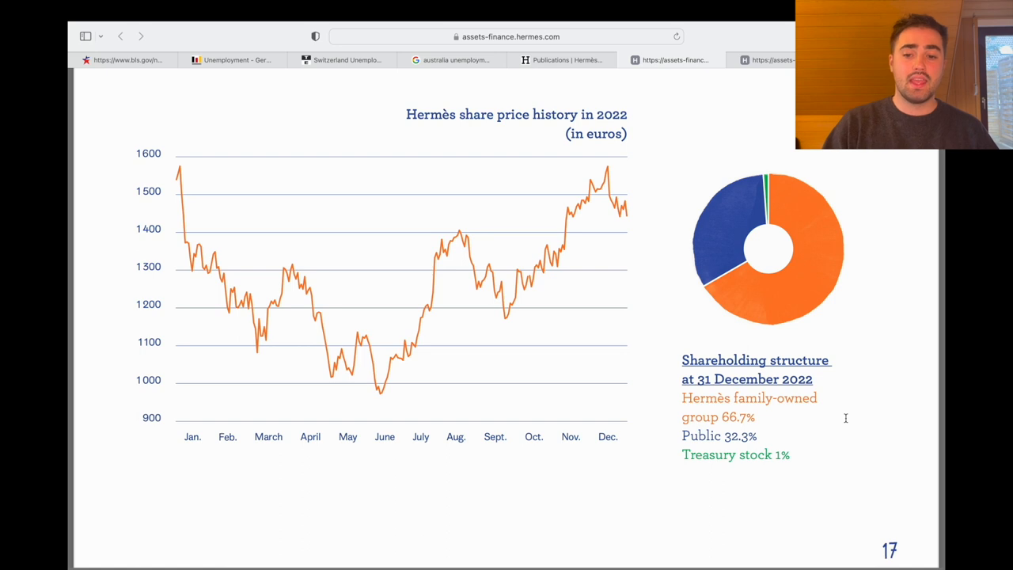
Scroll the Q1 2023 report to page 2 and highlight 'the €4,000 bonus paid to all the employees'.
scroll("down", 3)
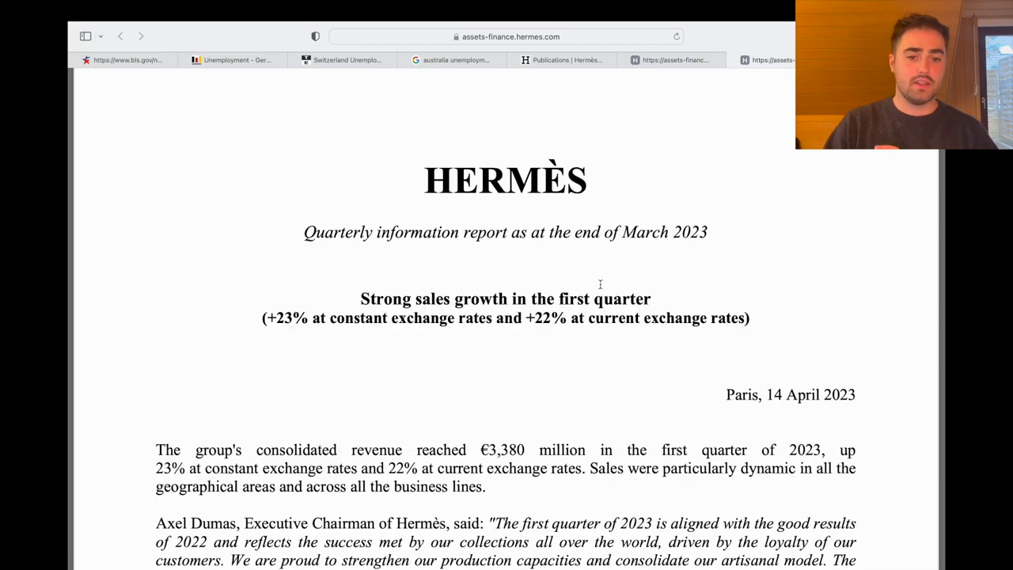
mouse_move(563, 288)
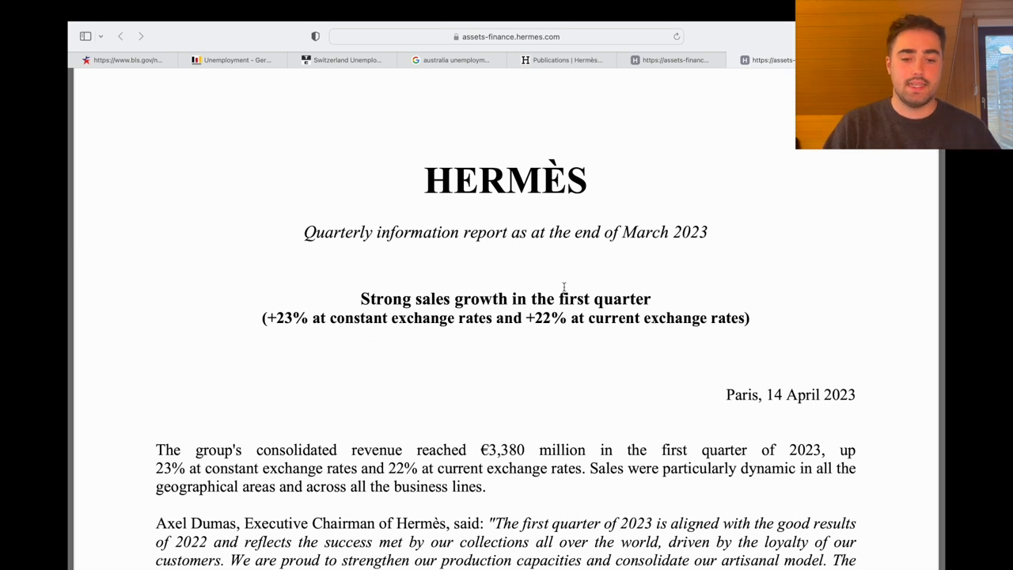
mouse_move(426, 345)
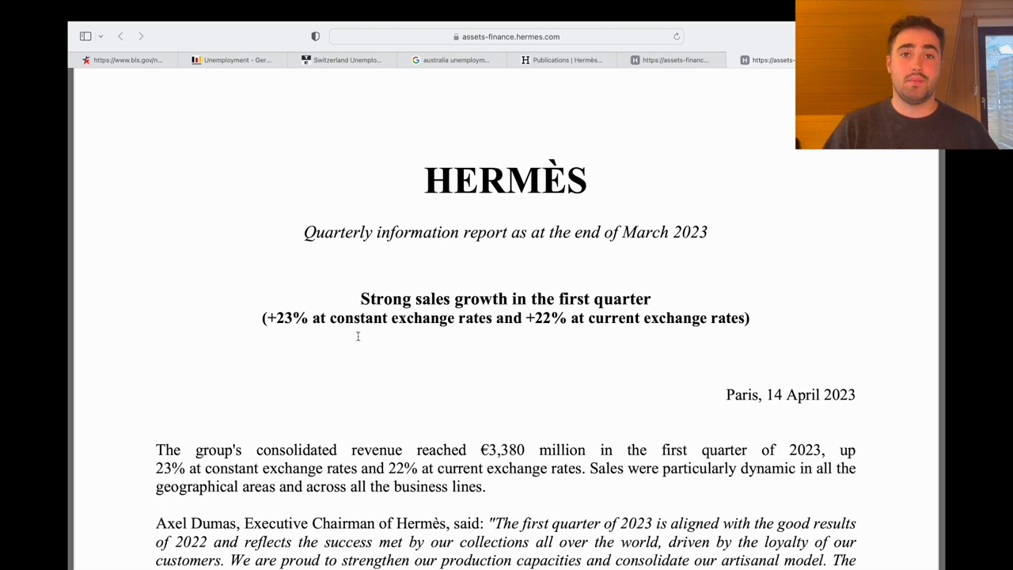
scroll("down", 3)
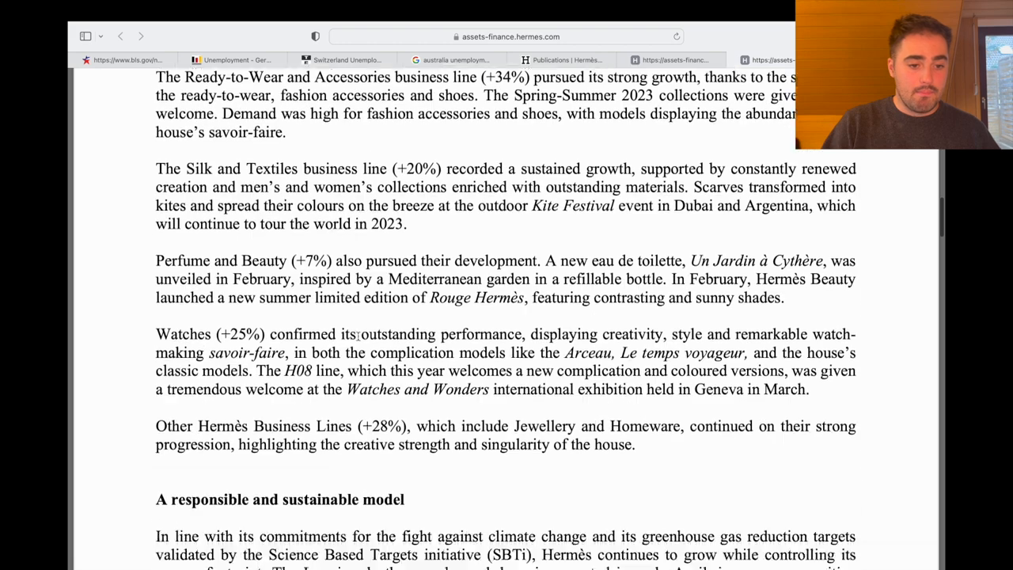
scroll("down", 3)
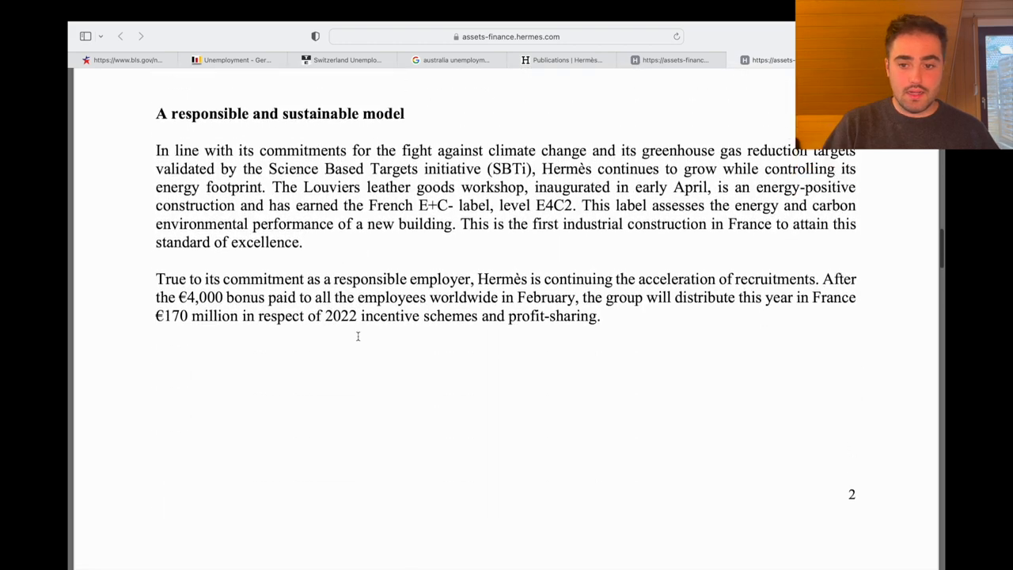
scroll("up", 3)
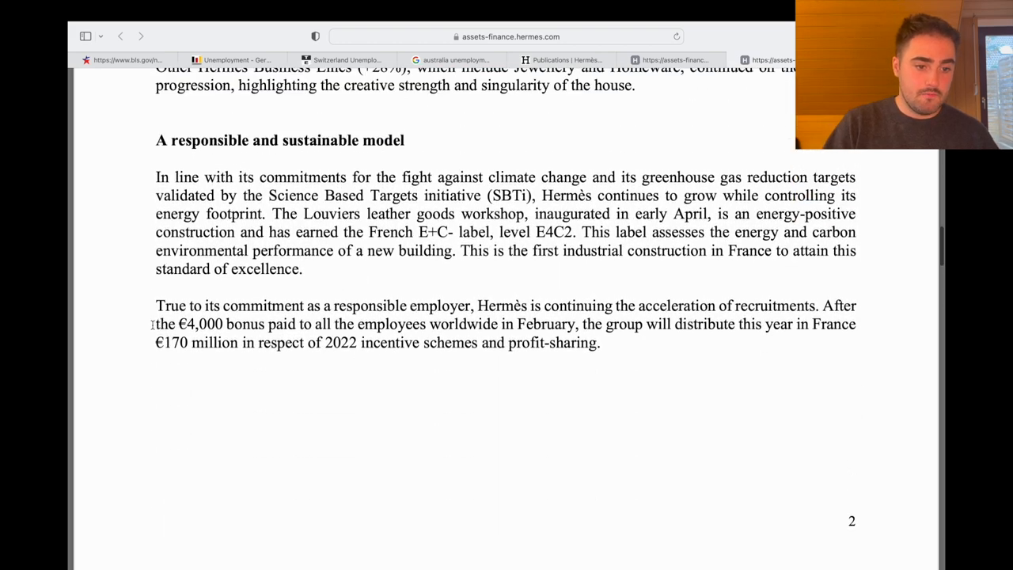
left_click_drag(155, 323, 425, 323)
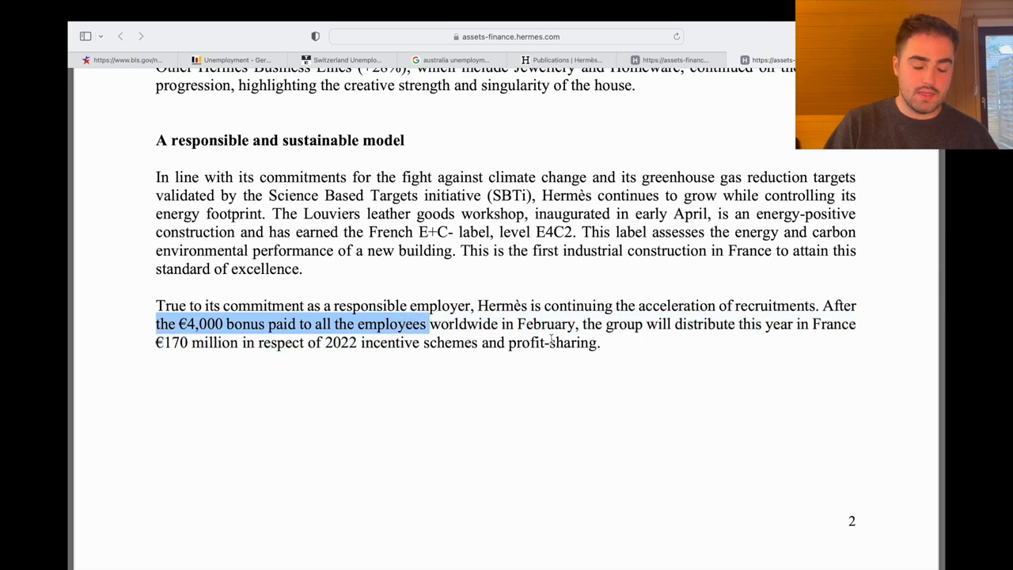
mouse_move(399, 282)
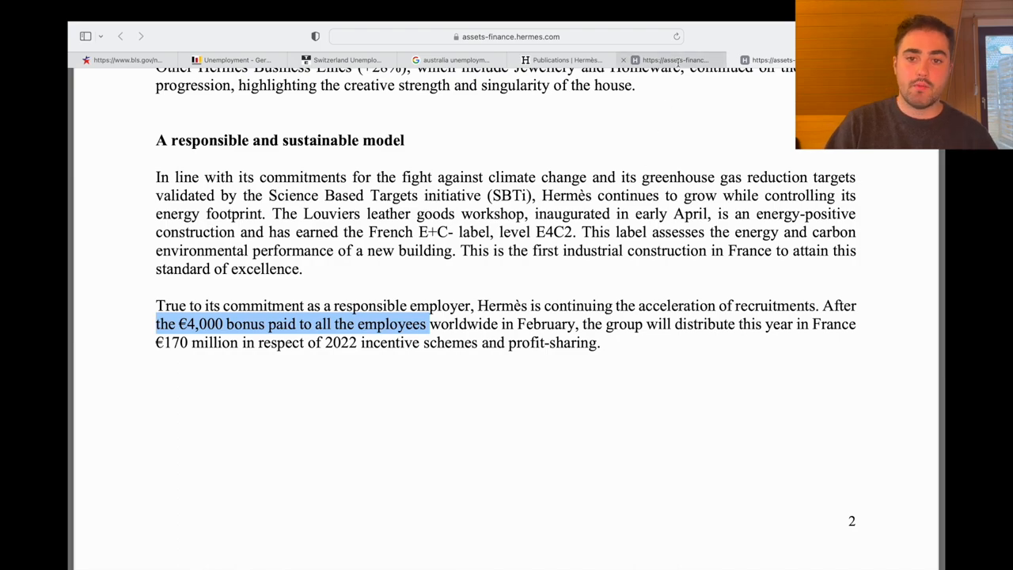
Scroll the annual report to the 'A responsible social stakeholder' section listing the 2022 and 2021 exceptional bonuses.
scroll("down", 3)
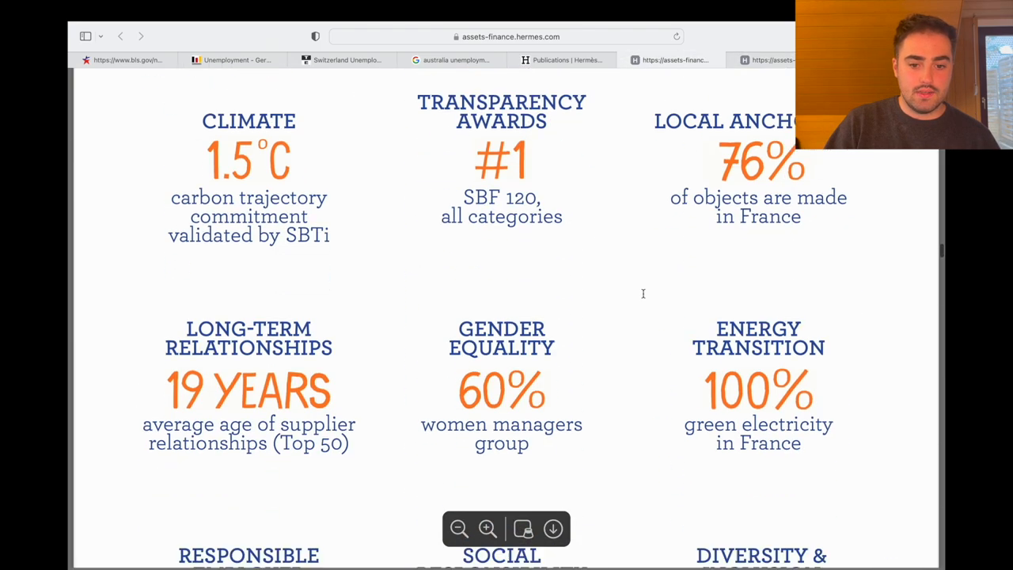
scroll("down", 3)
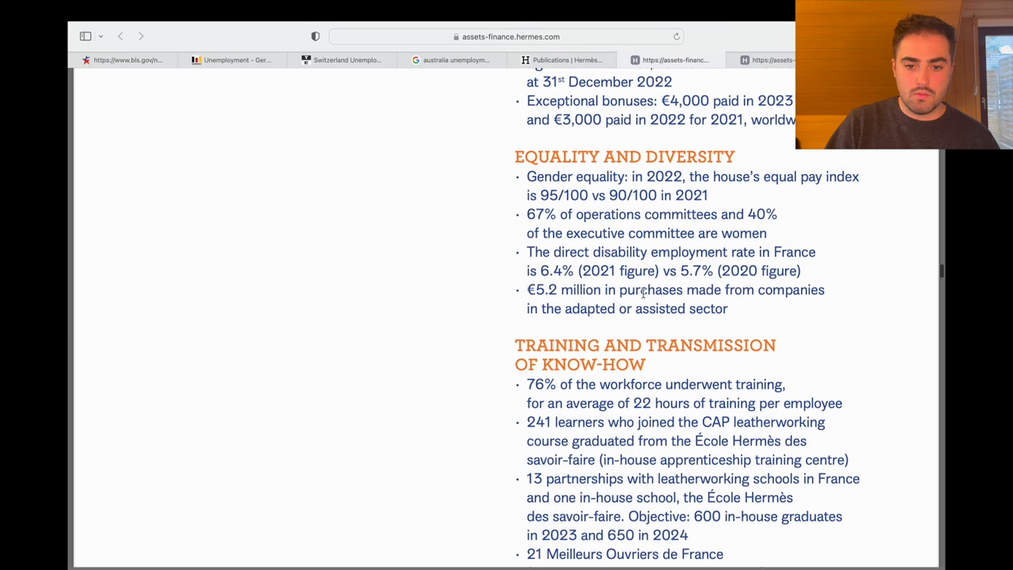
scroll("up", 3)
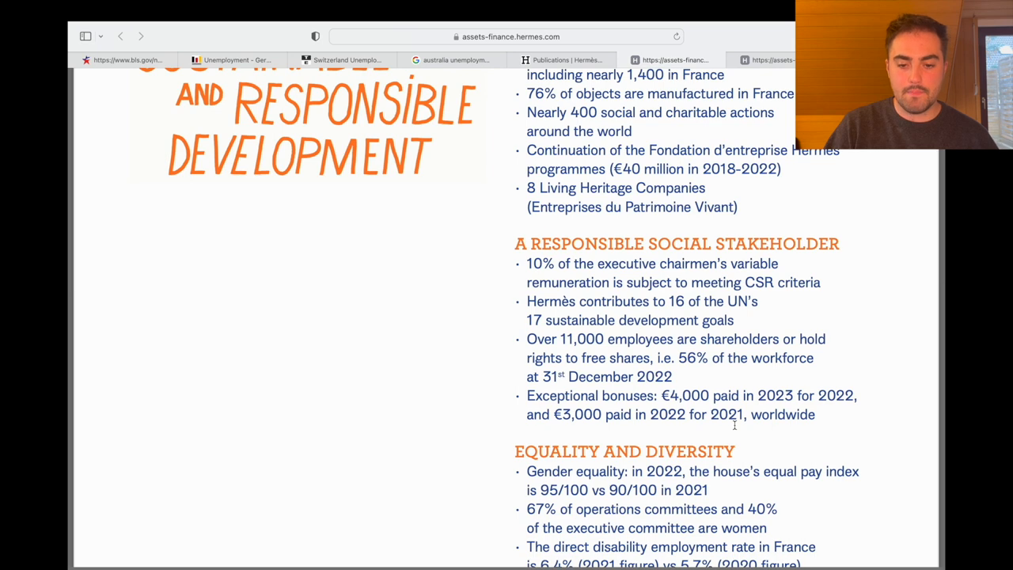
scroll("up", 3)
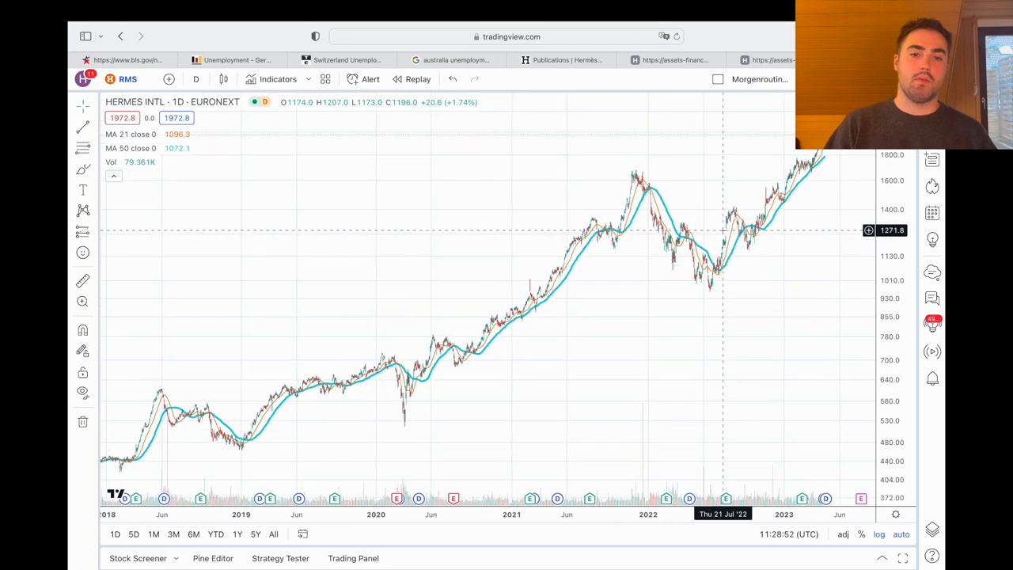
View the Australia, Switzerland and Germany unemployment figures in turn, then the top of the BLS March 2023 Employment Situation release.
left_click(451, 60)
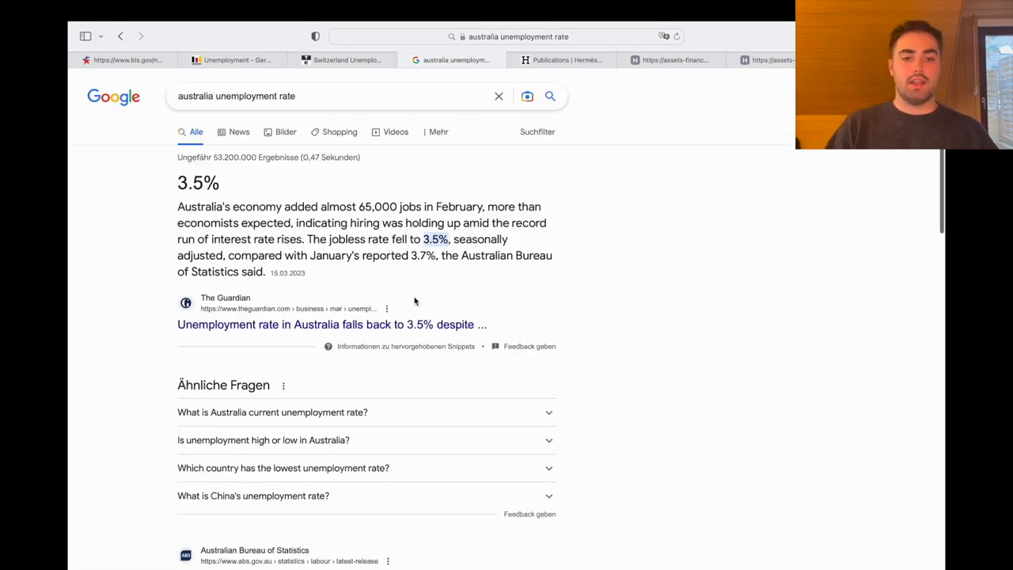
left_click(342, 60)
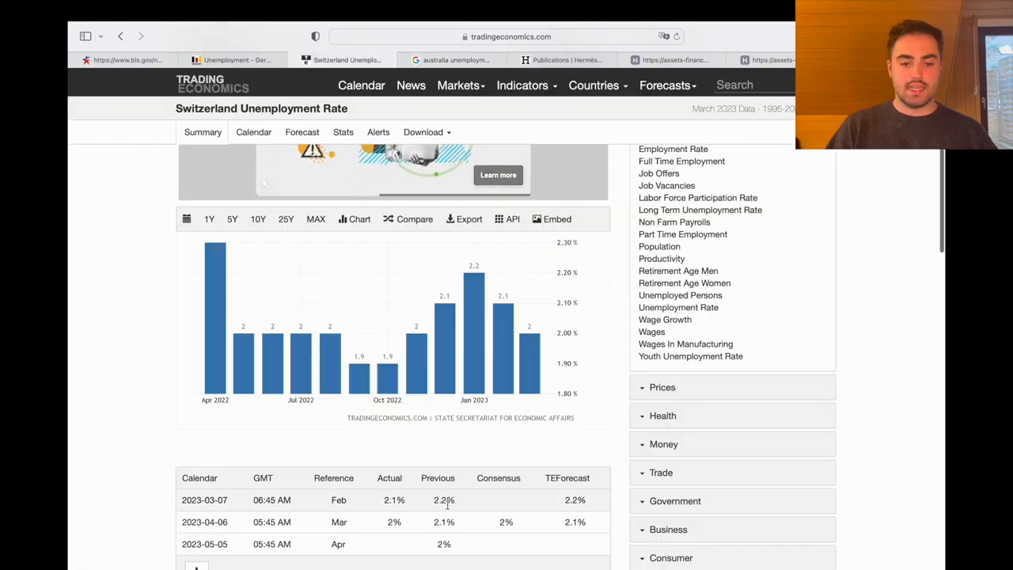
left_click(231, 60)
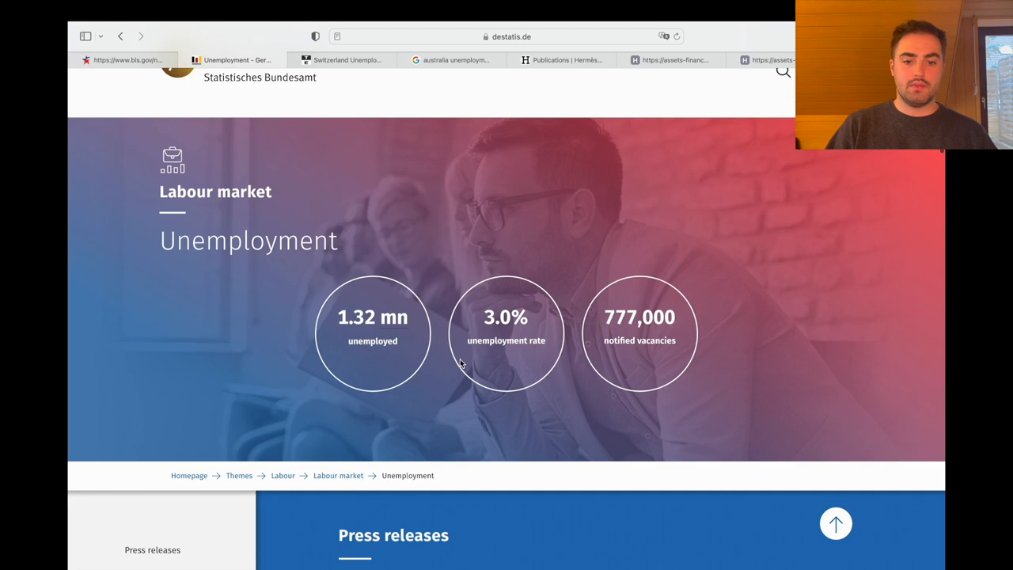
left_click(124, 60)
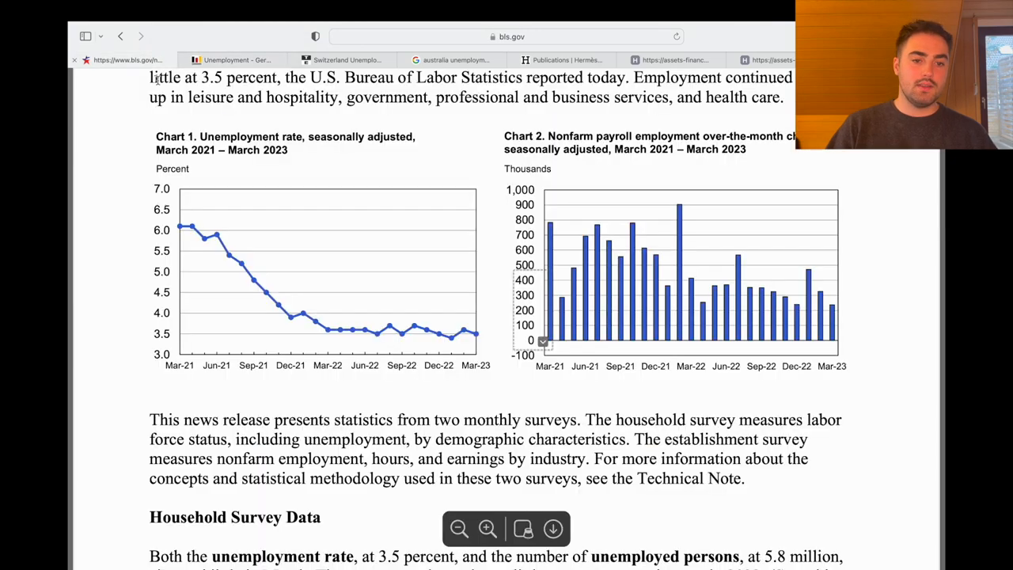
scroll("up", 3)
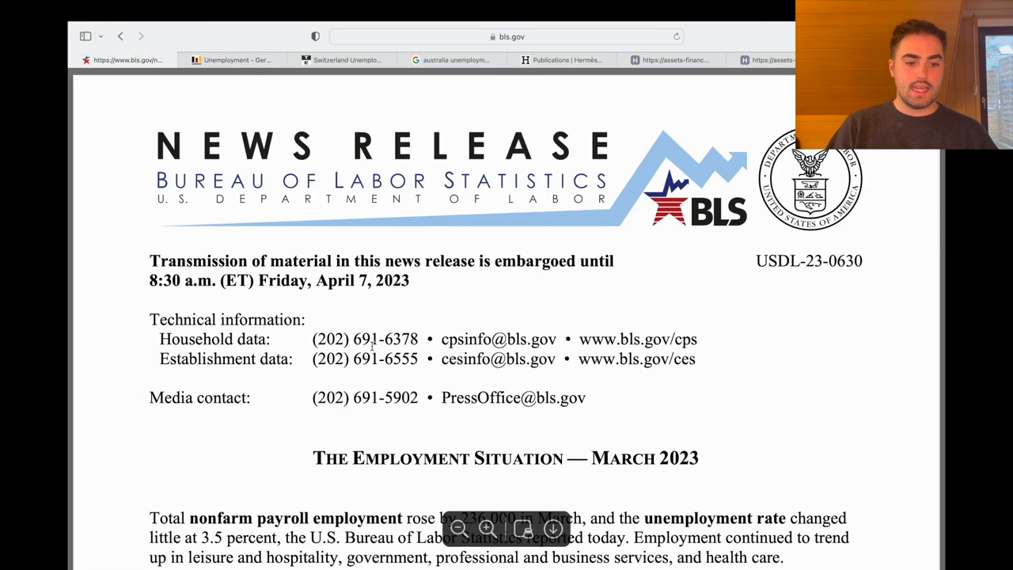
scroll("down", 3)
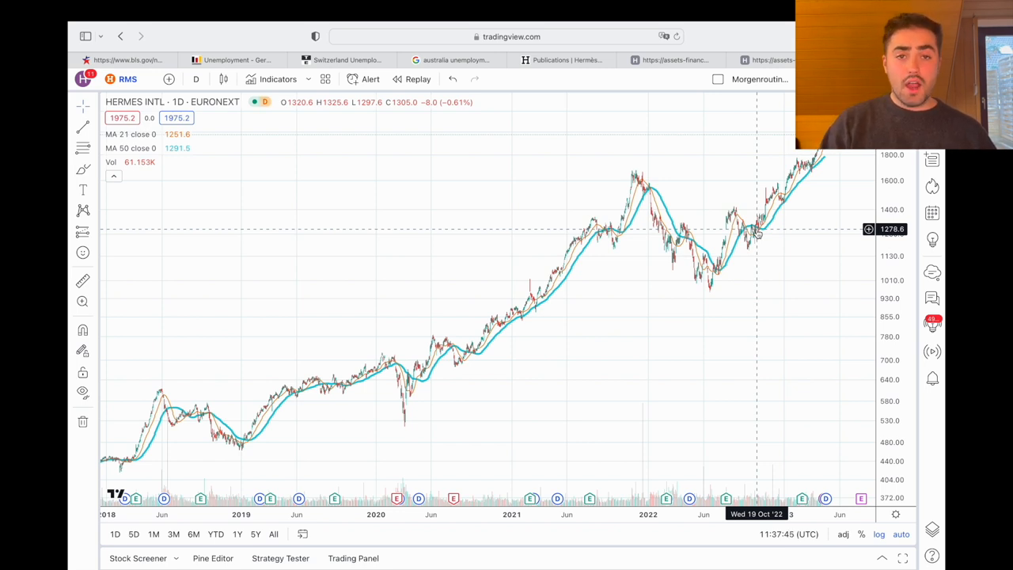
mouse_move(756, 229)
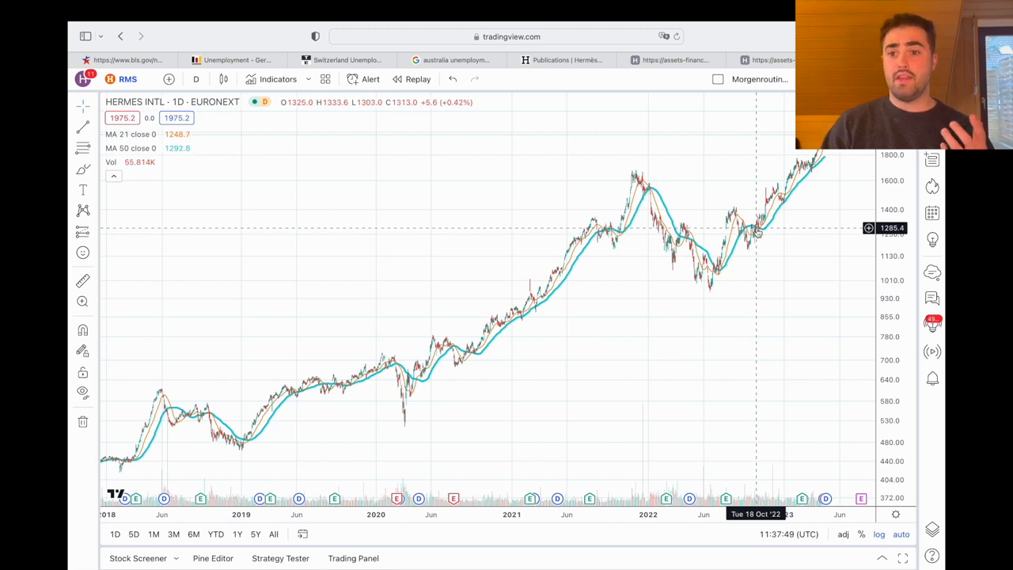
mouse_move(757, 231)
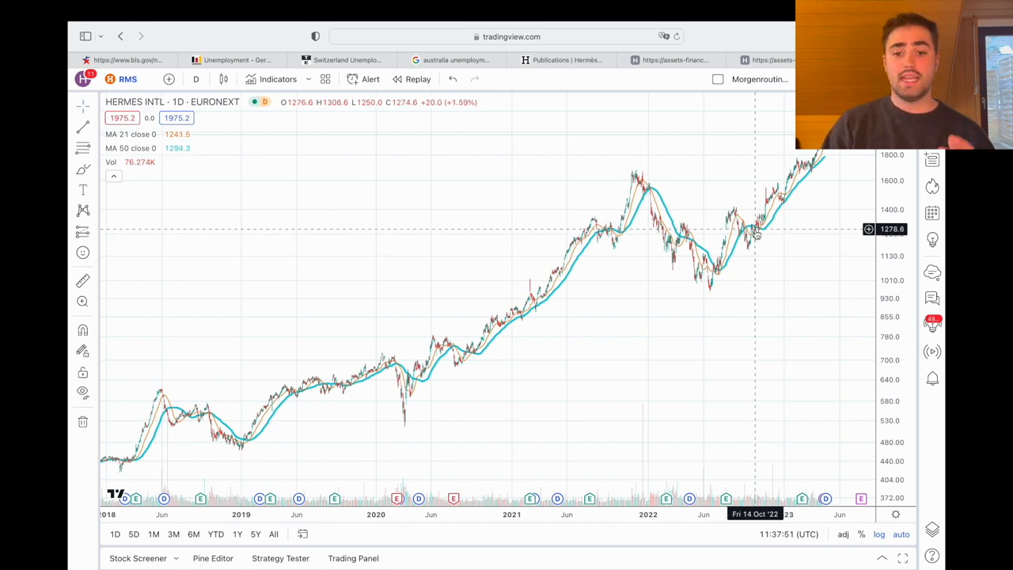
mouse_move(747, 241)
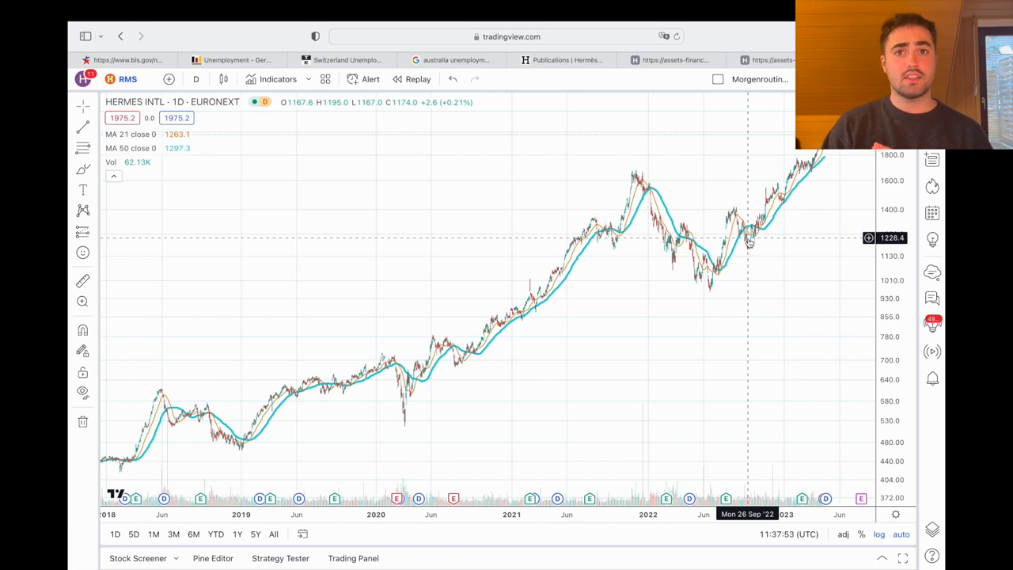
mouse_move(744, 246)
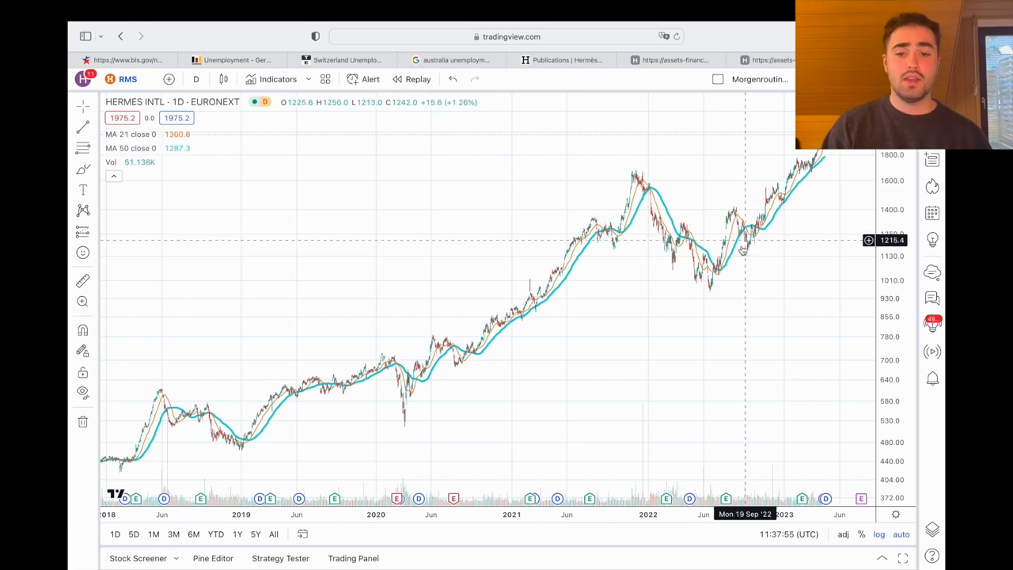
mouse_move(709, 291)
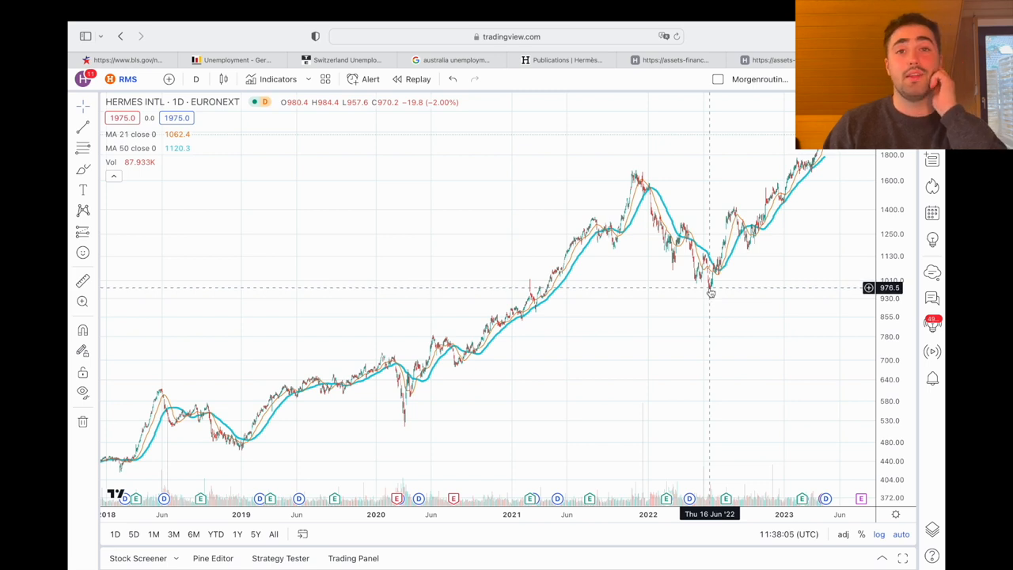
mouse_move(709, 291)
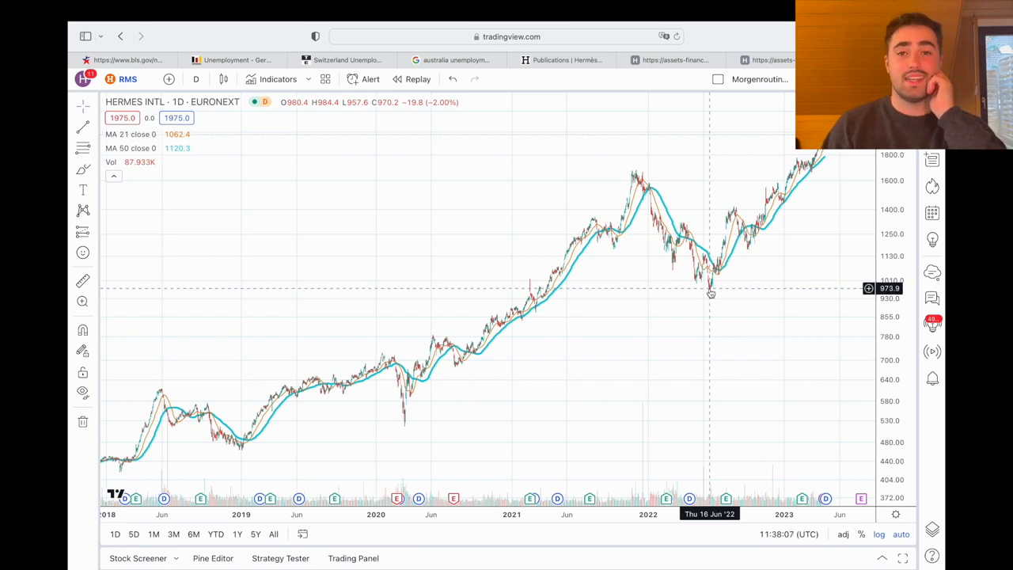